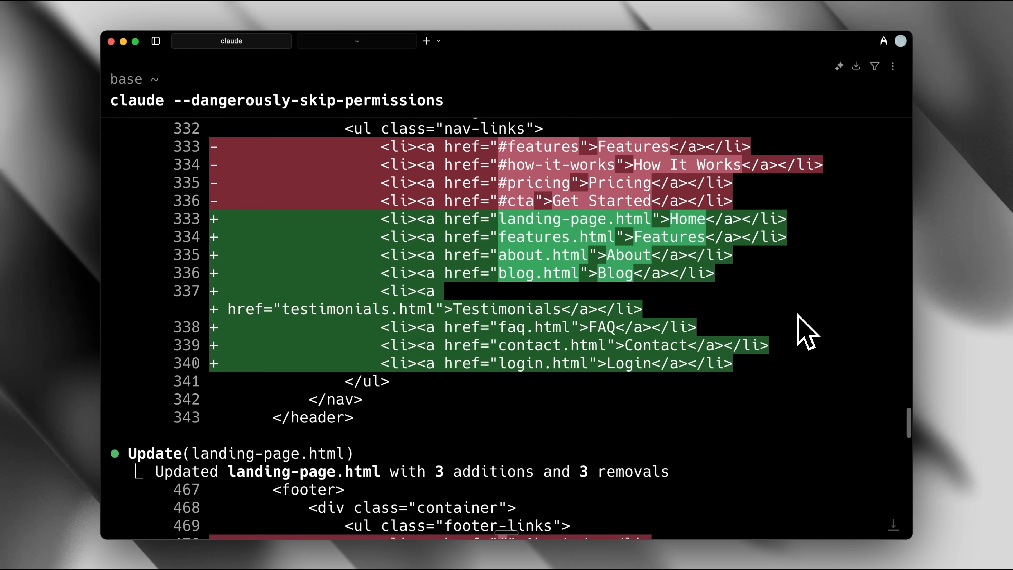
Step: Ask Claude Code to start the settings page implementation and read its request for more context
{"action": "type", "text": "Hey, Can you start the implementation on the settings page"}
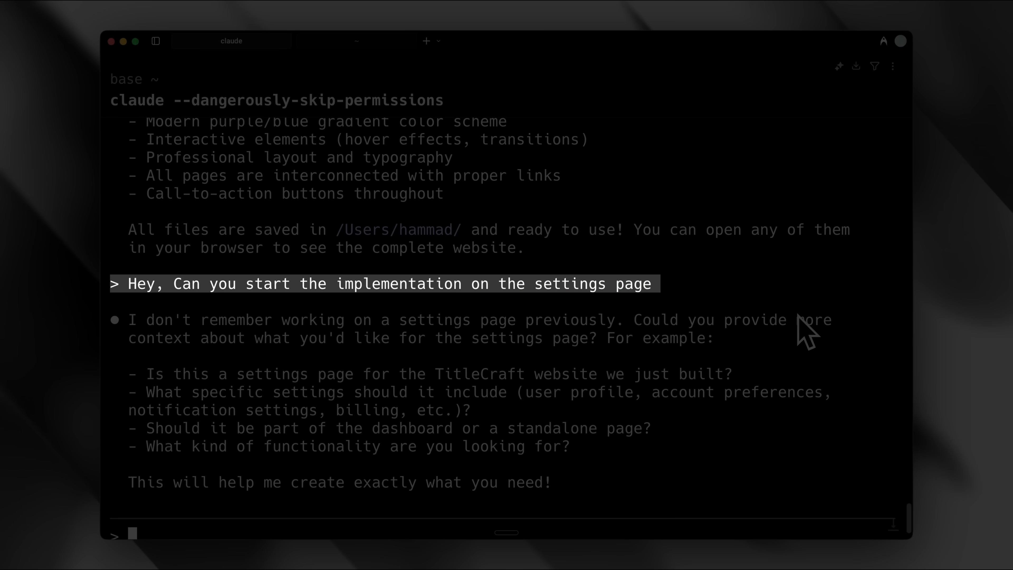
{"action": "mouse_move", "coordinate": [680, 304]}
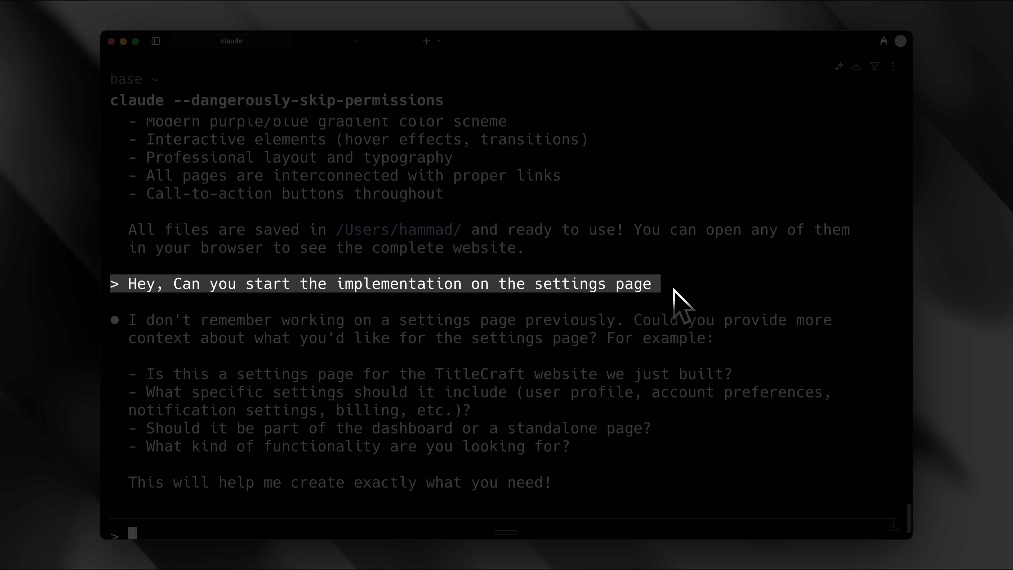
{"action": "left_click", "coordinate": [396, 40]}
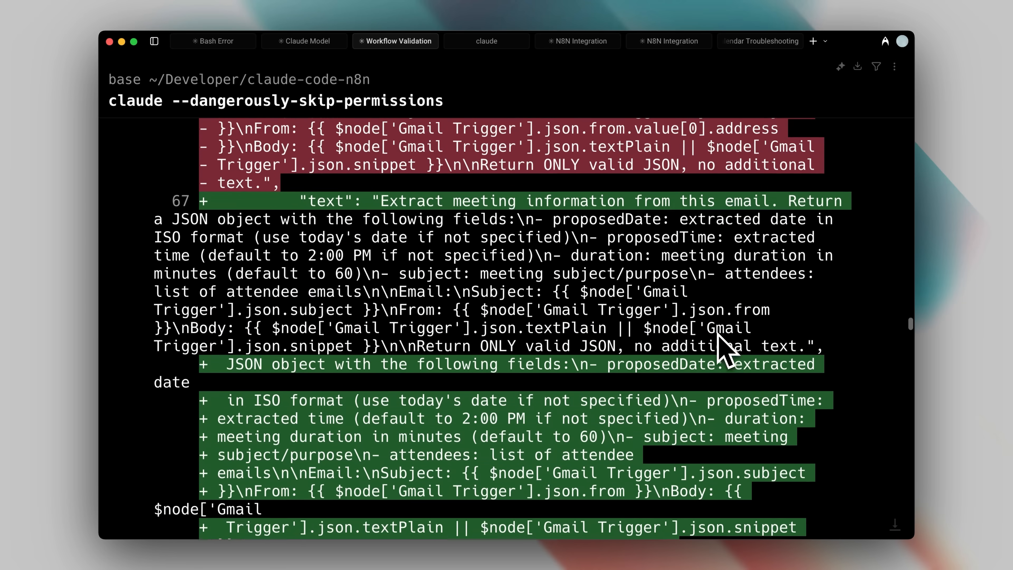
{"action": "scroll", "scroll_direction": "down", "scroll_amount": 3}
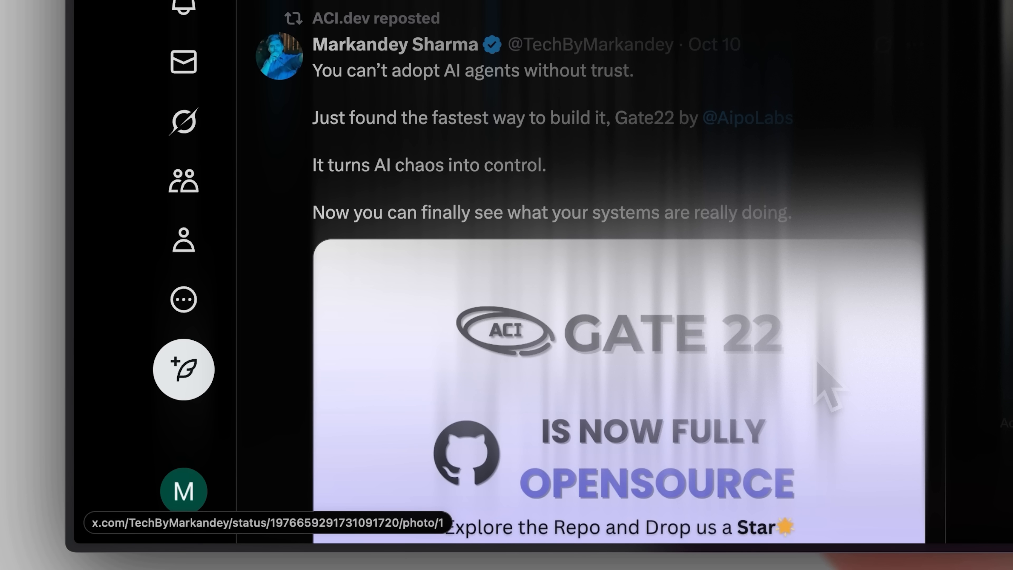
{"action": "mouse_move", "coordinate": [681, 178]}
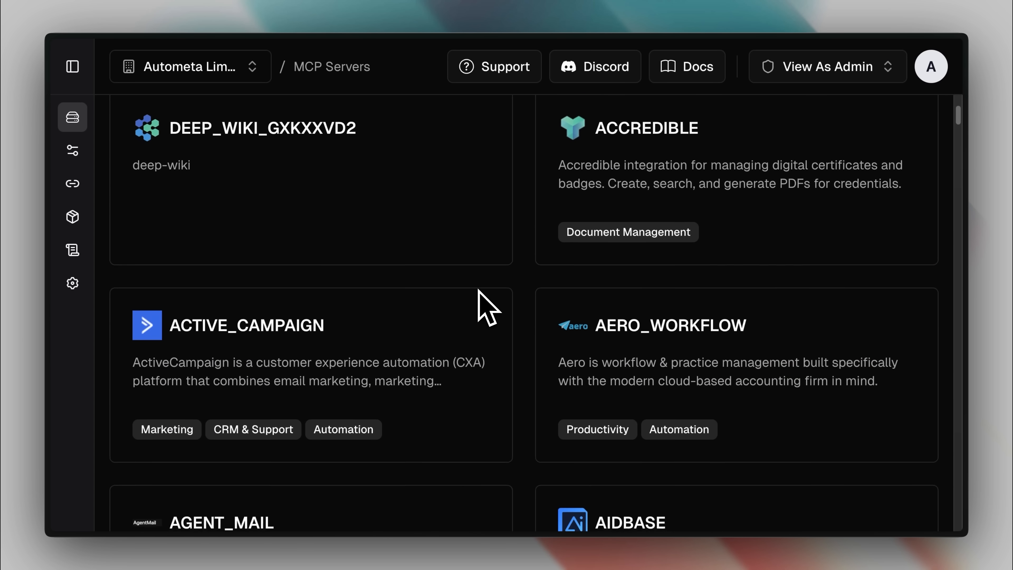
Step: Browse the MCP server catalogue, give engineering and Marketing access, link an airtable-sheet account, and view the canvas bundle
{"action": "scroll", "scroll_direction": "down", "scroll_amount": 3}
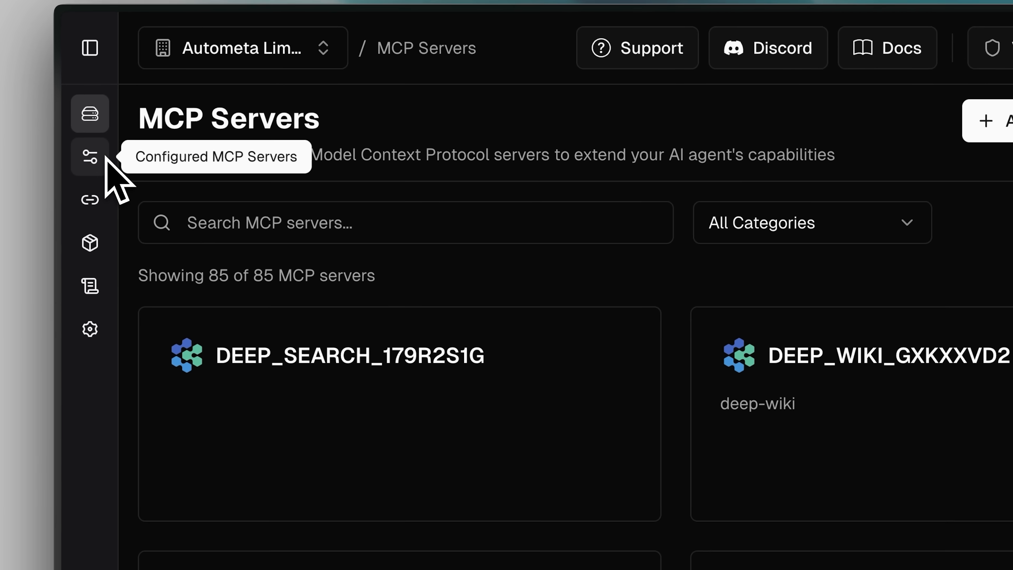
{"action": "mouse_move", "coordinate": [90, 201]}
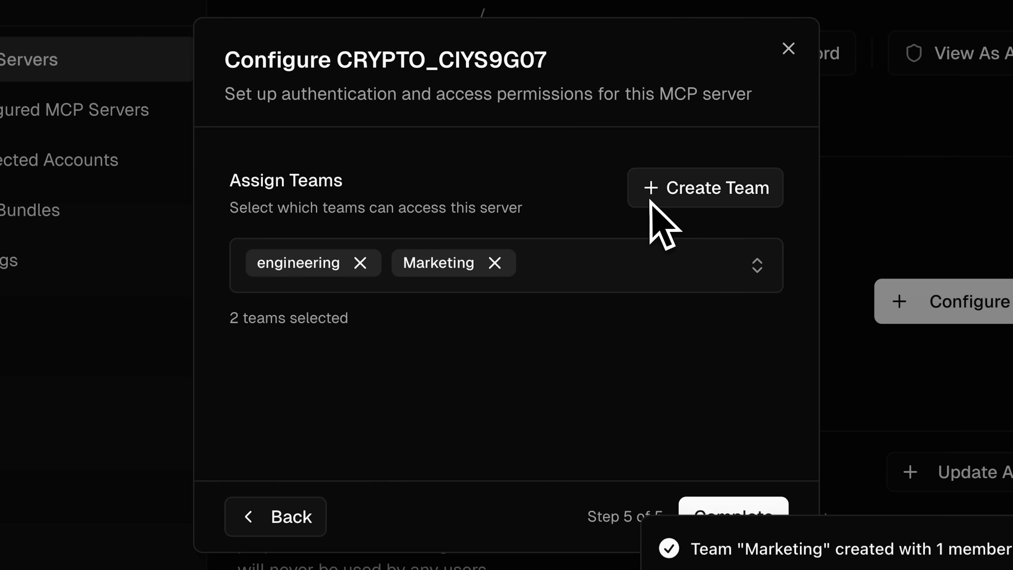
{"action": "left_click", "coordinate": [361, 262]}
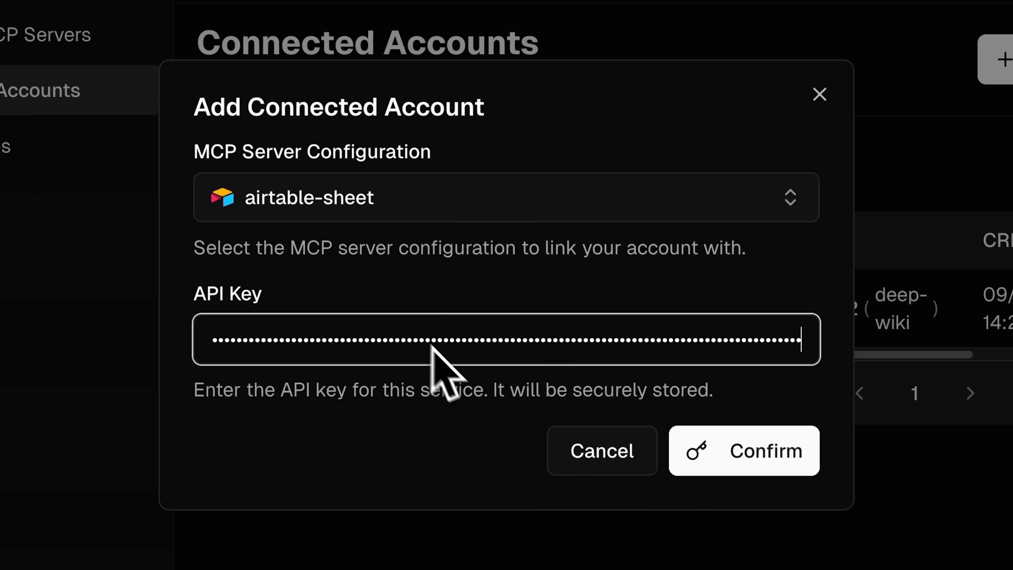
{"action": "left_click", "coordinate": [743, 450]}
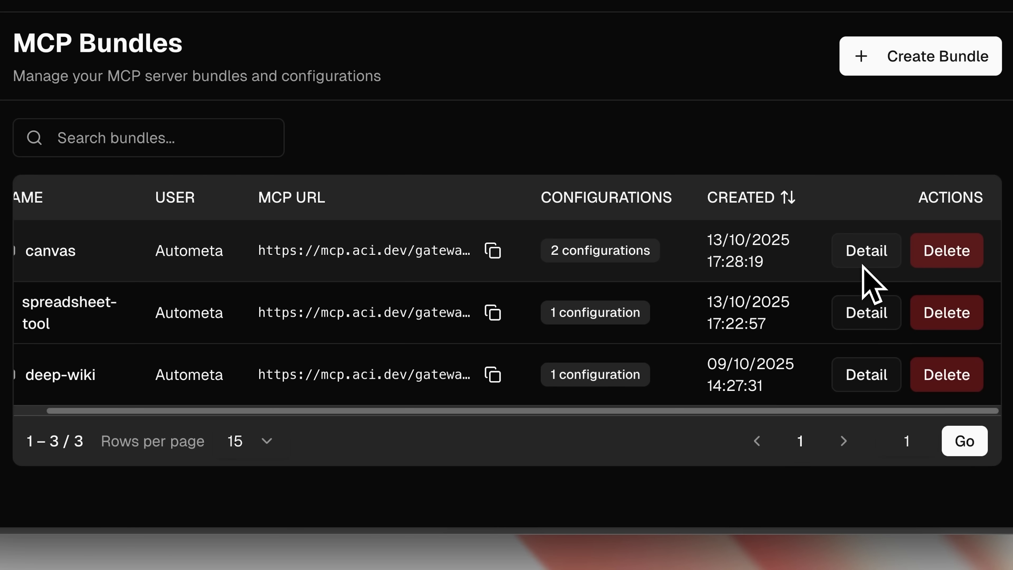
{"action": "left_click", "coordinate": [866, 251]}
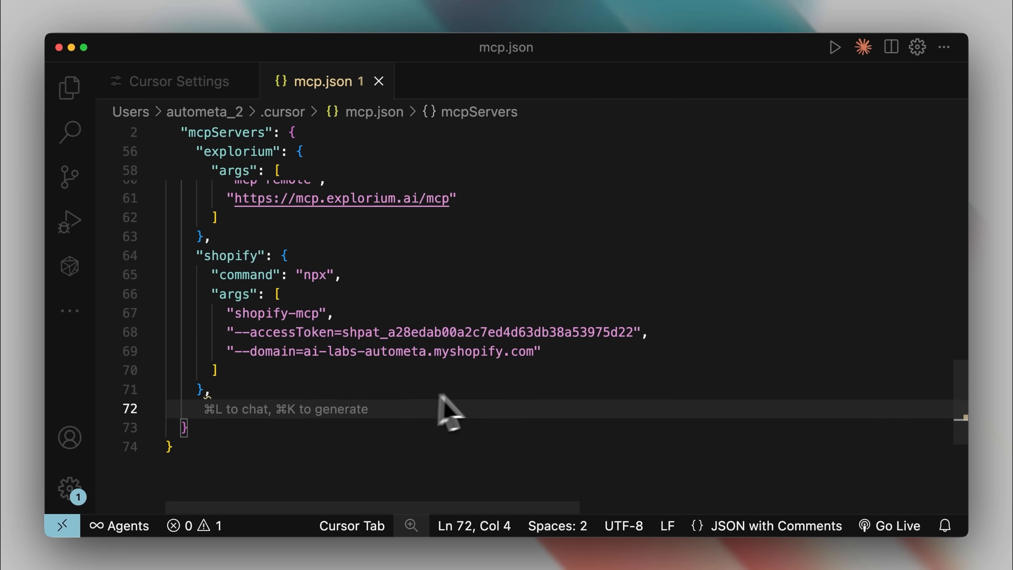
{"action": "left_click", "coordinate": [179, 81]}
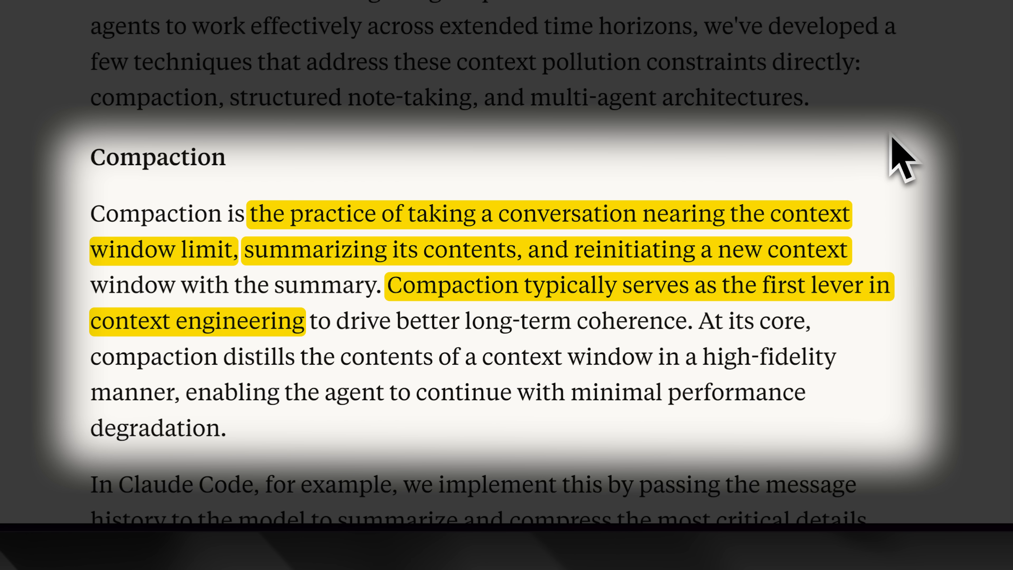
Step: Highlight the article's sentence defining compaction
{"action": "left_click_drag", "start_coordinate": [569, 392], "coordinate": [805, 391]}
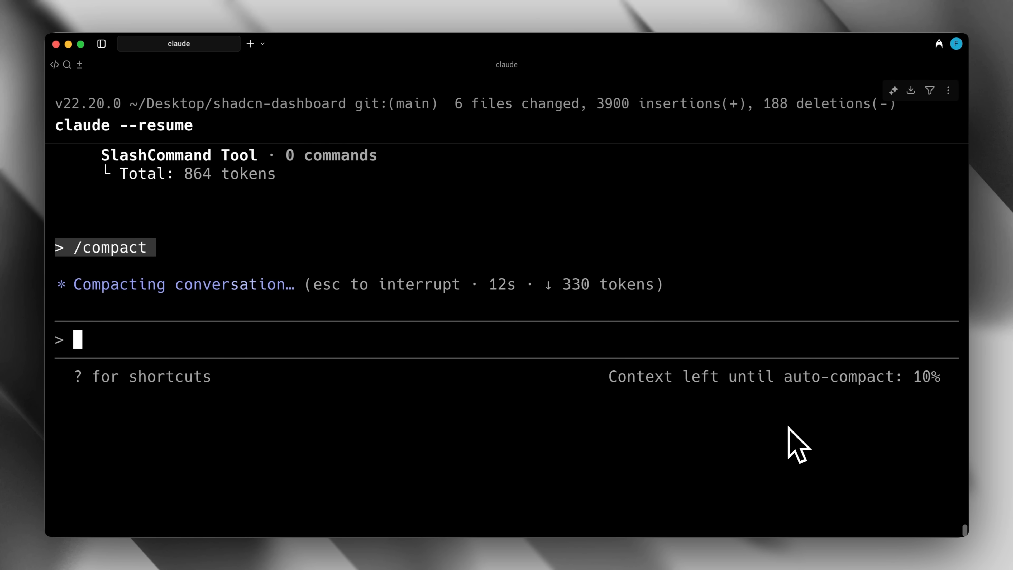
Step: Check usage with /context, run /compact, and confirm context usage drops to about 36%
{"action": "type", "text": "/context"}
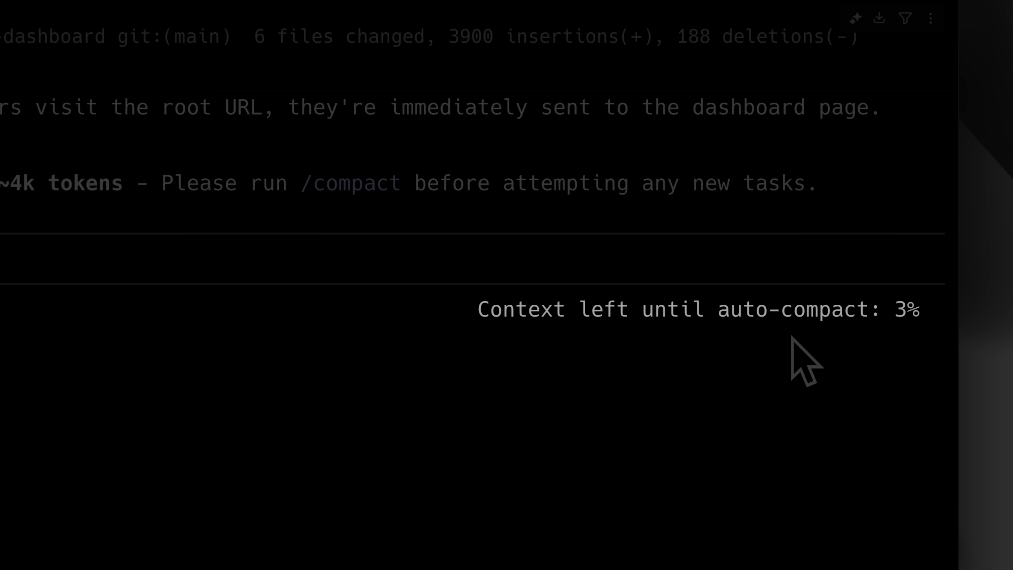
{"action": "type", "text": "/"}
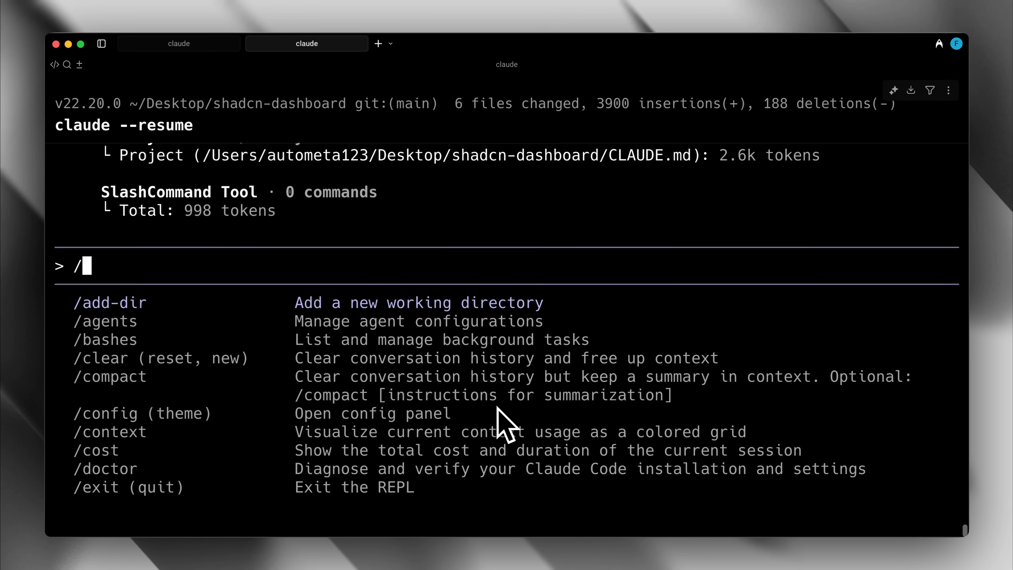
{"action": "type", "text": "compact"}
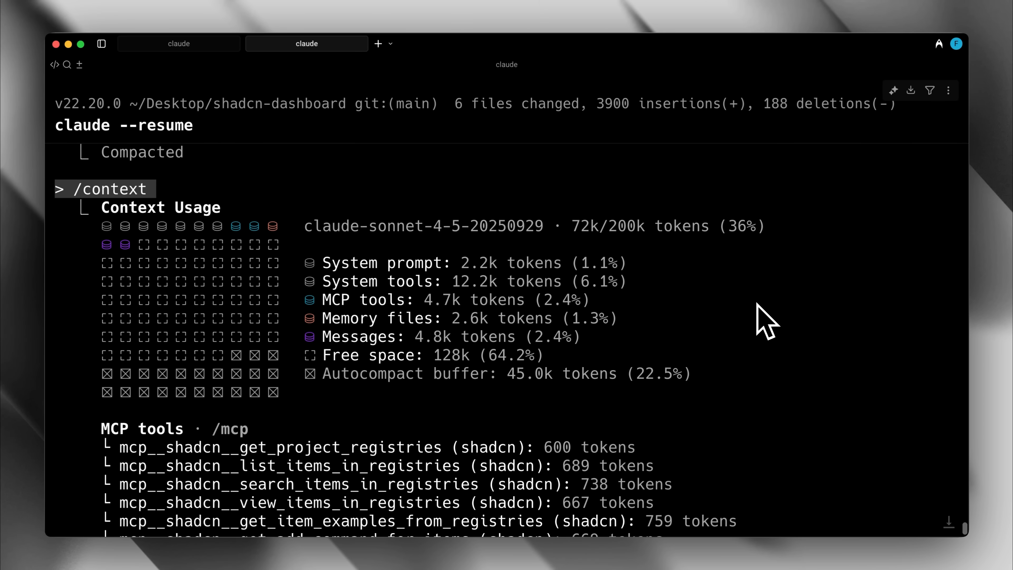
{"action": "type", "text": "/c"}
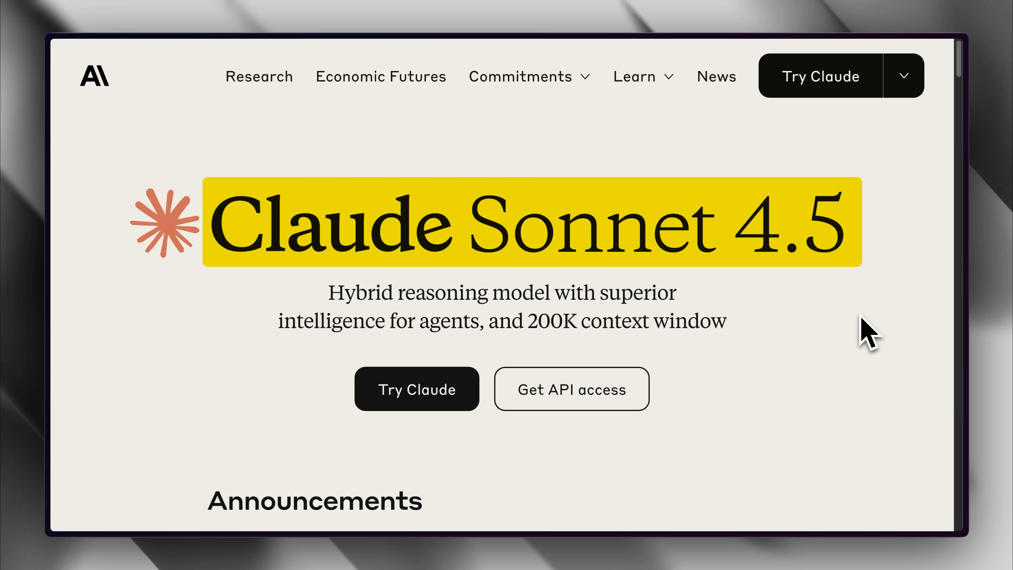
Step: Read the context editing notes, highlighting 'token limits' and 'conversation flow'
{"action": "scroll", "scroll_direction": "down", "scroll_amount": 3}
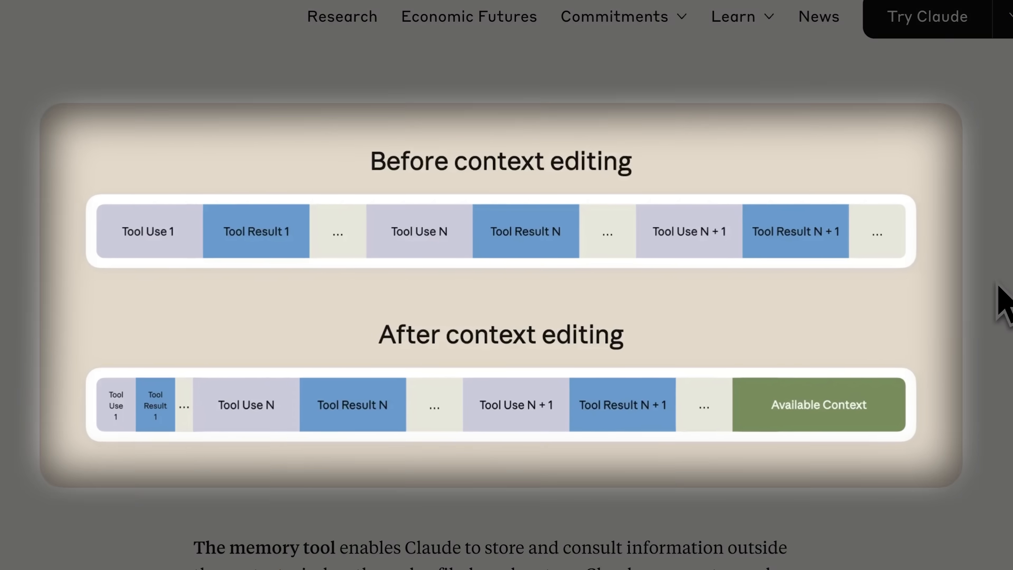
{"action": "scroll", "scroll_direction": "down", "scroll_amount": 3}
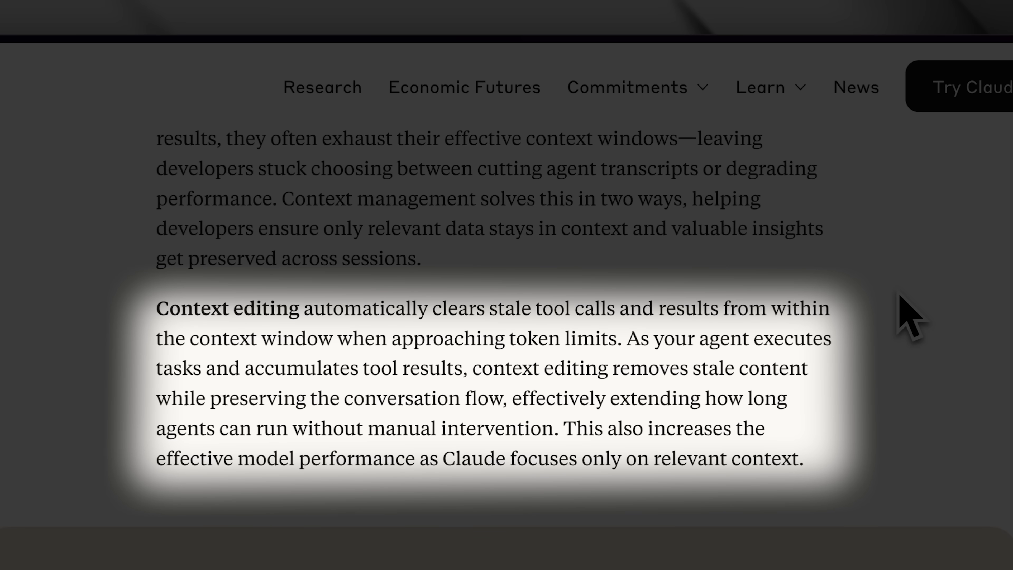
{"action": "double_click", "coordinate": [564, 338]}
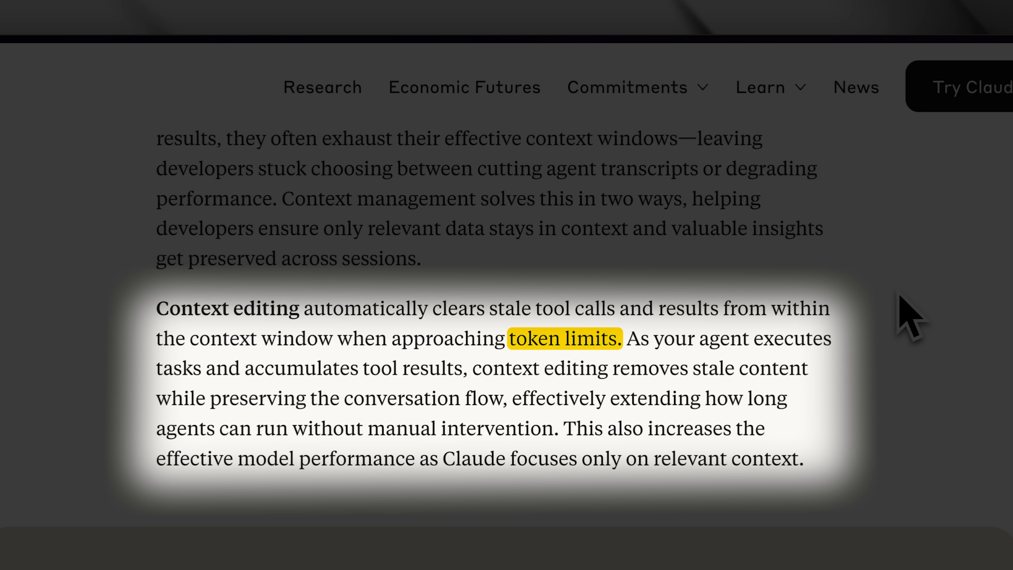
{"action": "double_click", "coordinate": [356, 459]}
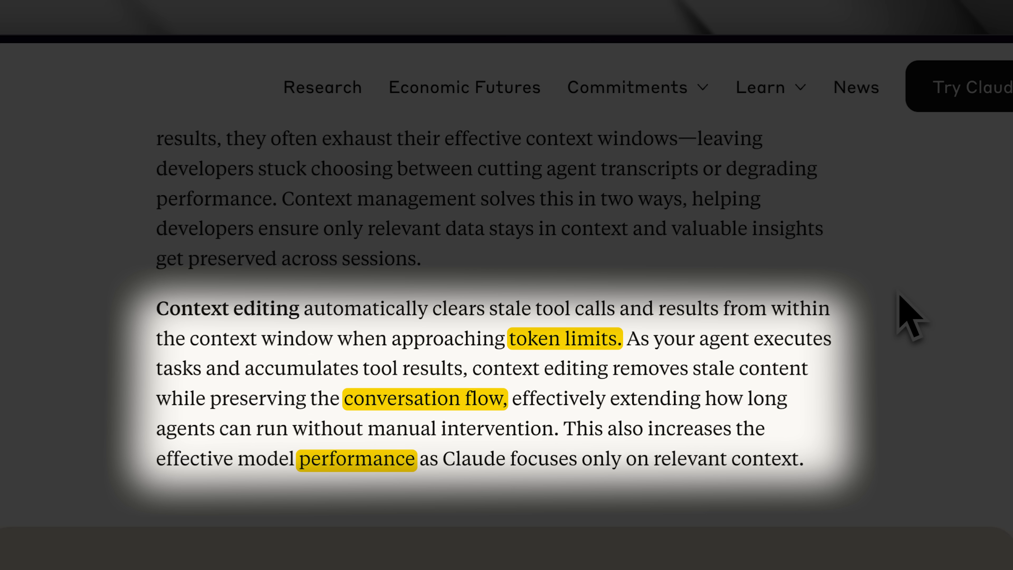
Step: Highlight part of the memory tool description in the Sonnet 4.5 announcement
{"action": "scroll", "scroll_direction": "down", "scroll_amount": 3}
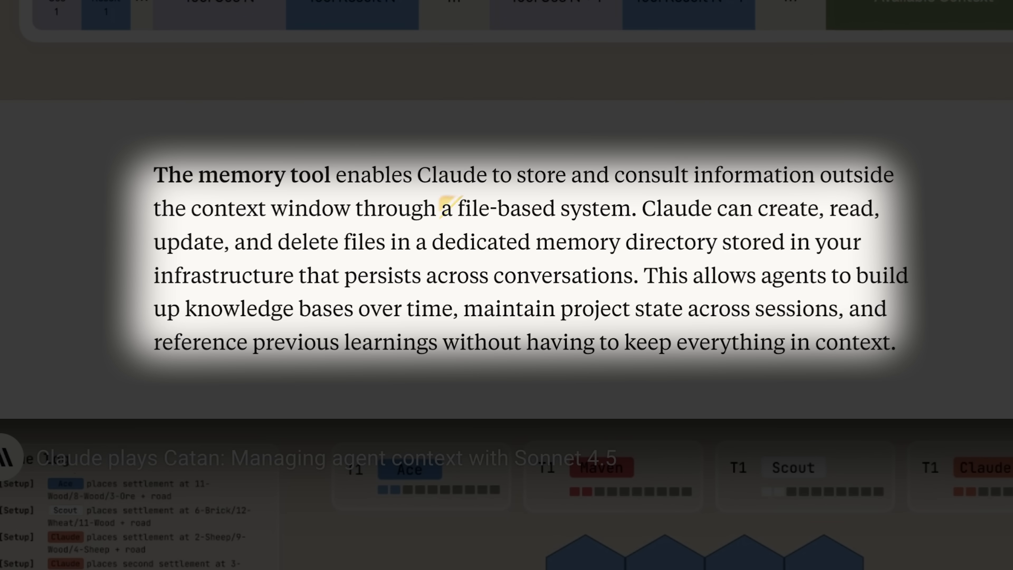
{"action": "left_click_drag", "start_coordinate": [441, 207], "coordinate": [716, 241]}
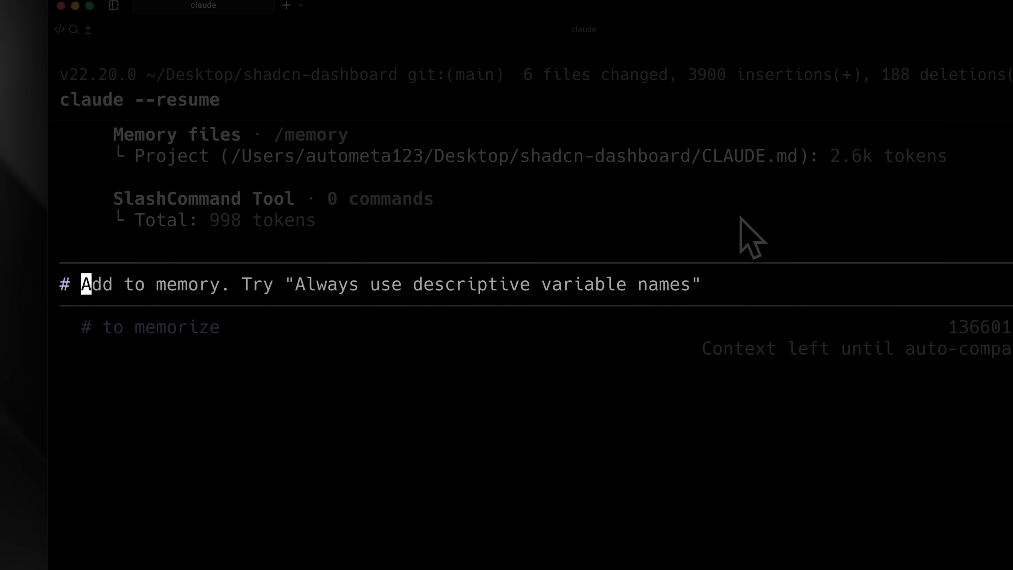
{"action": "type", "text": "always warn about the context remaining and before starting a new task make sure the left over context is enough for the task or not. if not ask the user to use compact"}
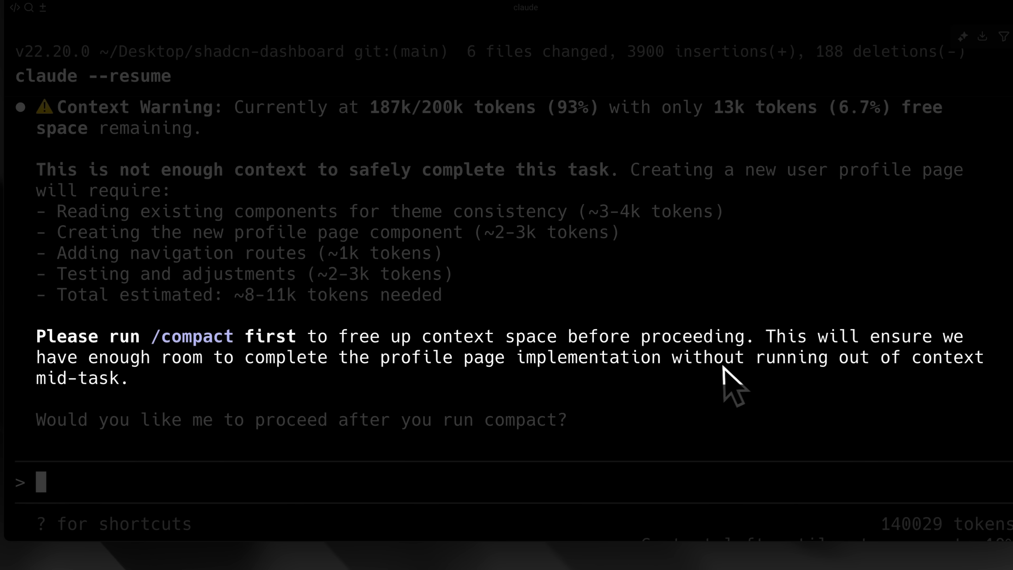
{"action": "mouse_move", "coordinate": [730, 388]}
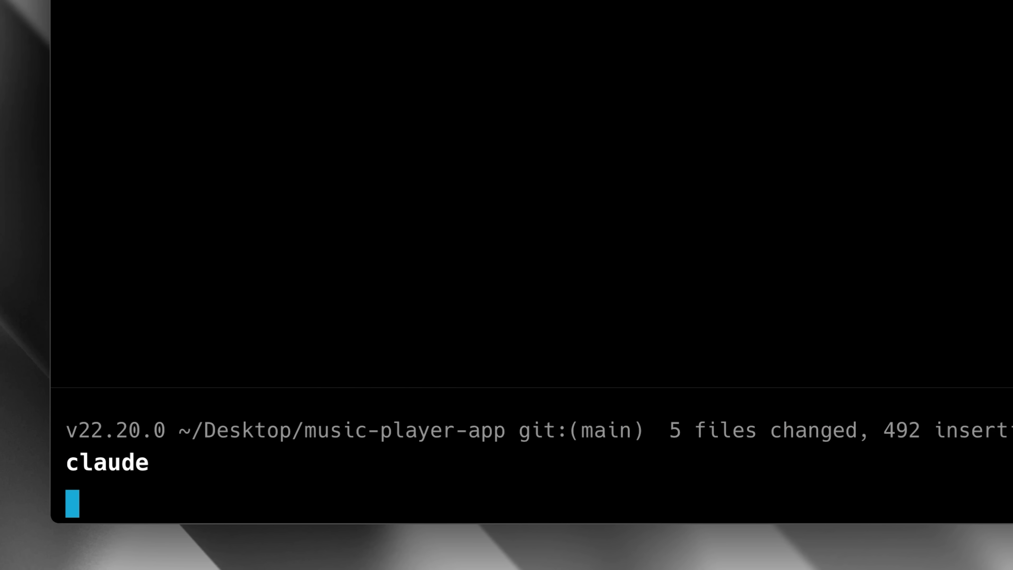
Step: Open the project's CLAUDE.md describing SprintBoard and its Tech Stack
{"action": "left_click", "coordinate": [189, 218]}
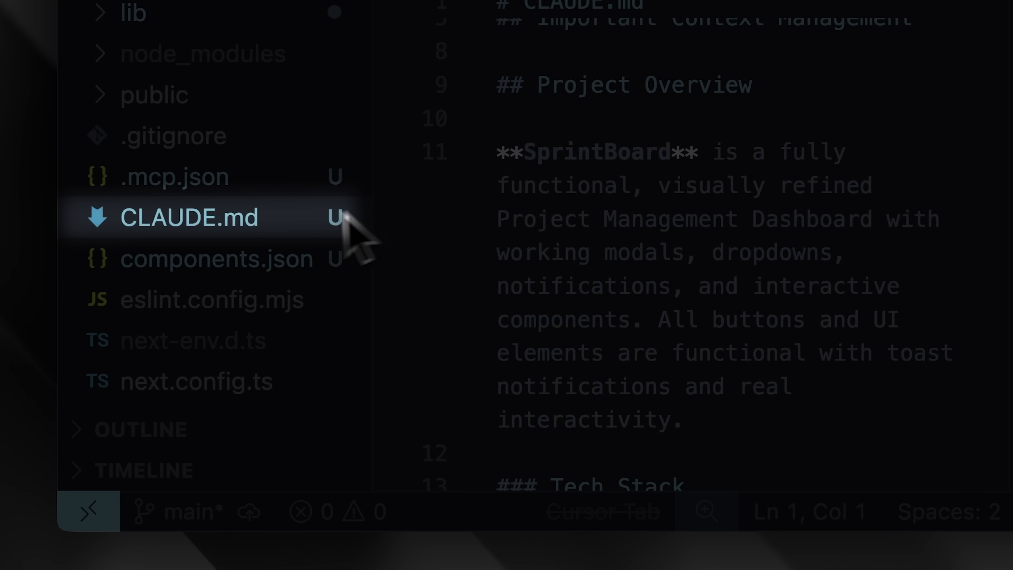
{"action": "mouse_move", "coordinate": [284, 259]}
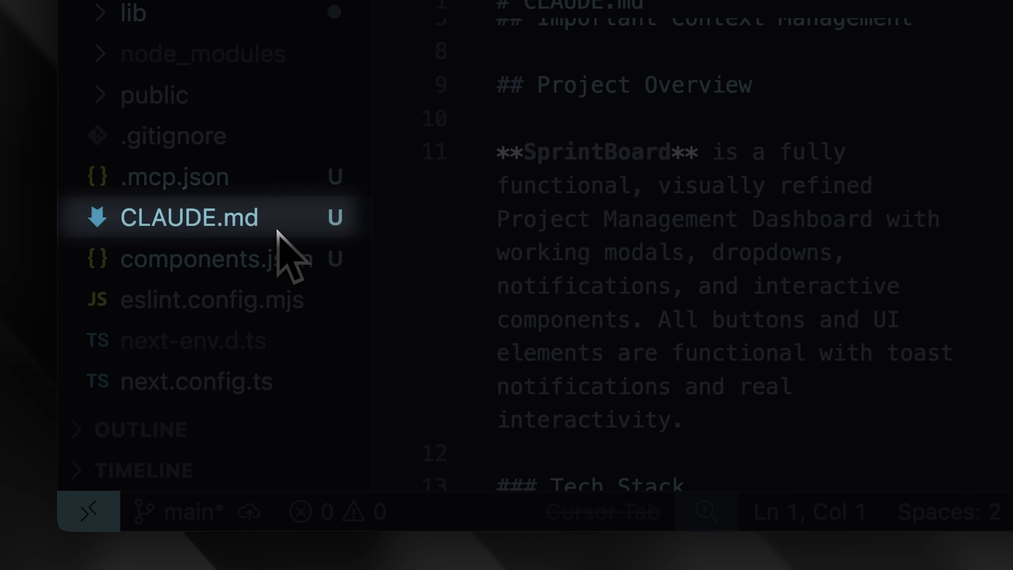
{"action": "mouse_move", "coordinate": [300, 252]}
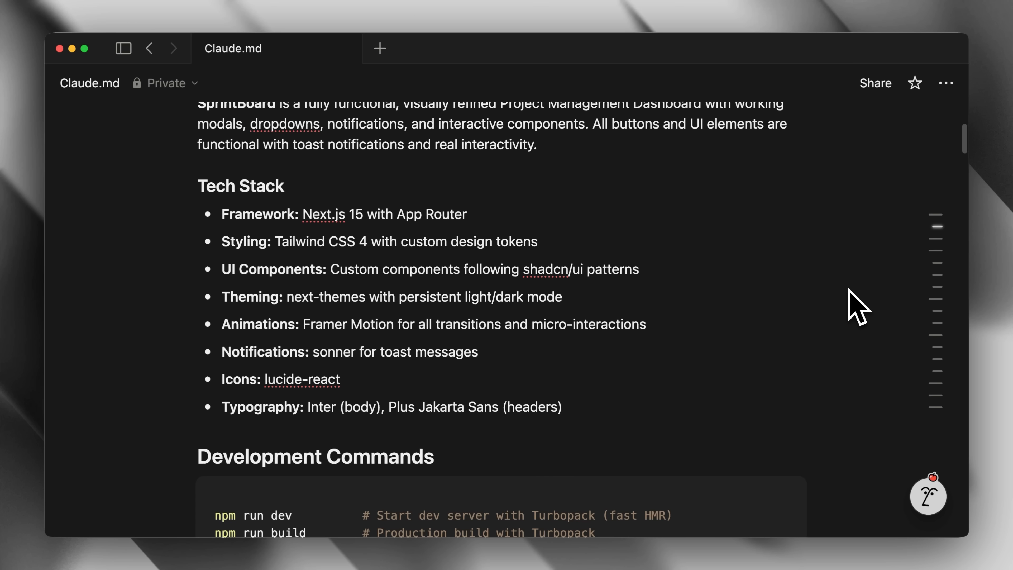
{"action": "scroll", "scroll_direction": "down", "scroll_amount": 3}
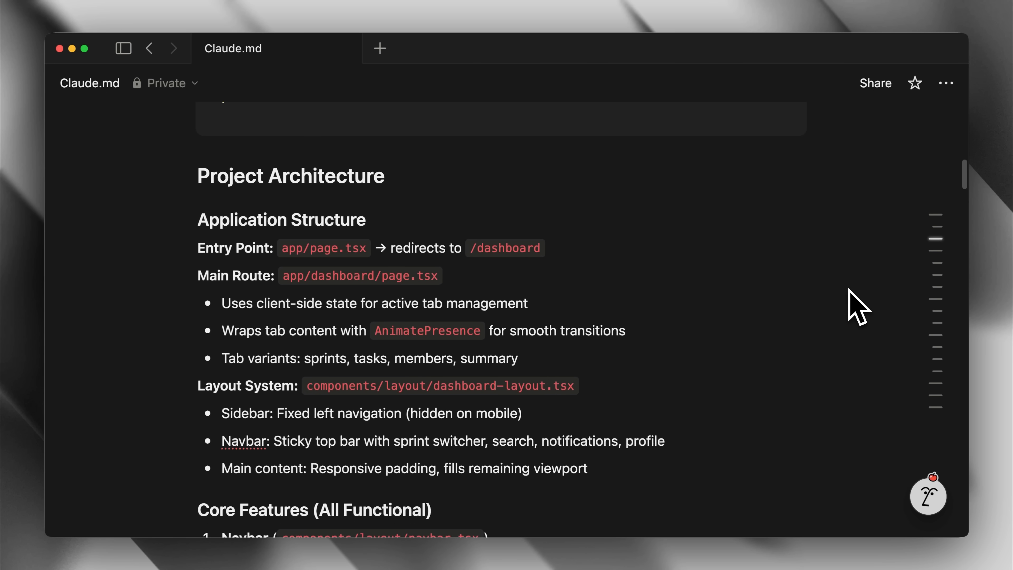
{"action": "scroll", "scroll_direction": "down", "scroll_amount": 3}
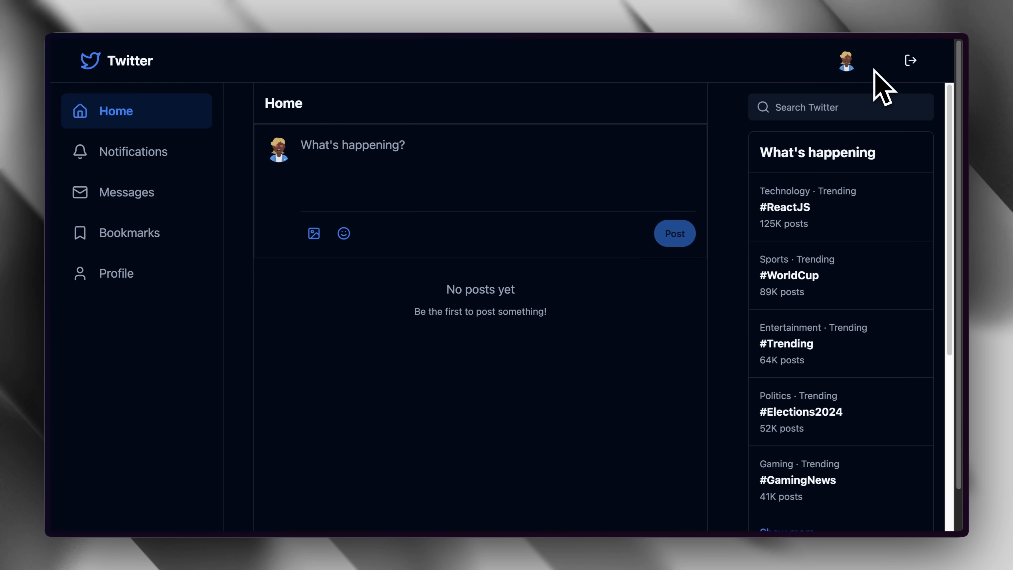
Step: Publish a 'hello world' post and like the DevLife coffee-and-code post
{"action": "type", "text": "hello world"}
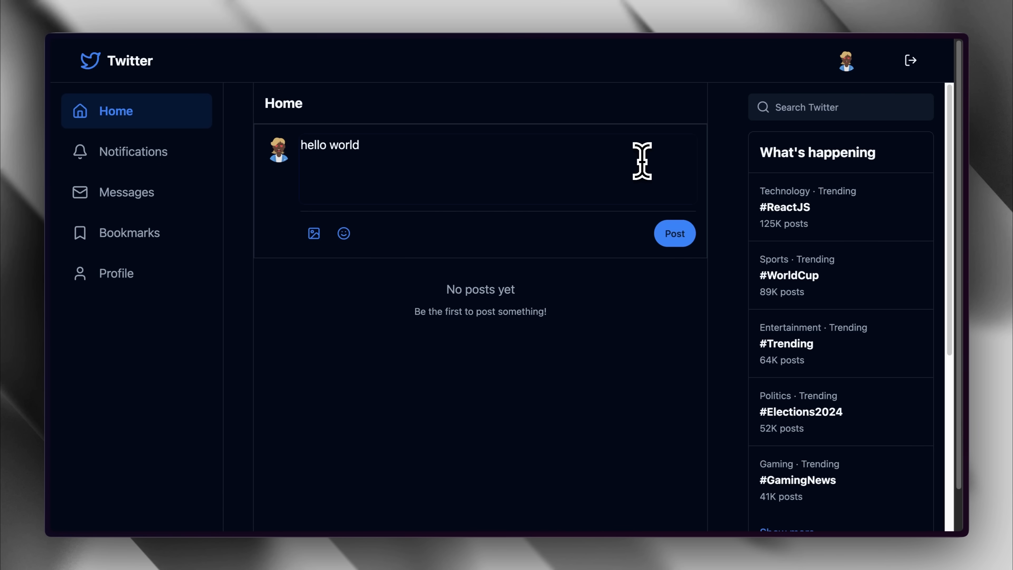
{"action": "left_click", "coordinate": [674, 233]}
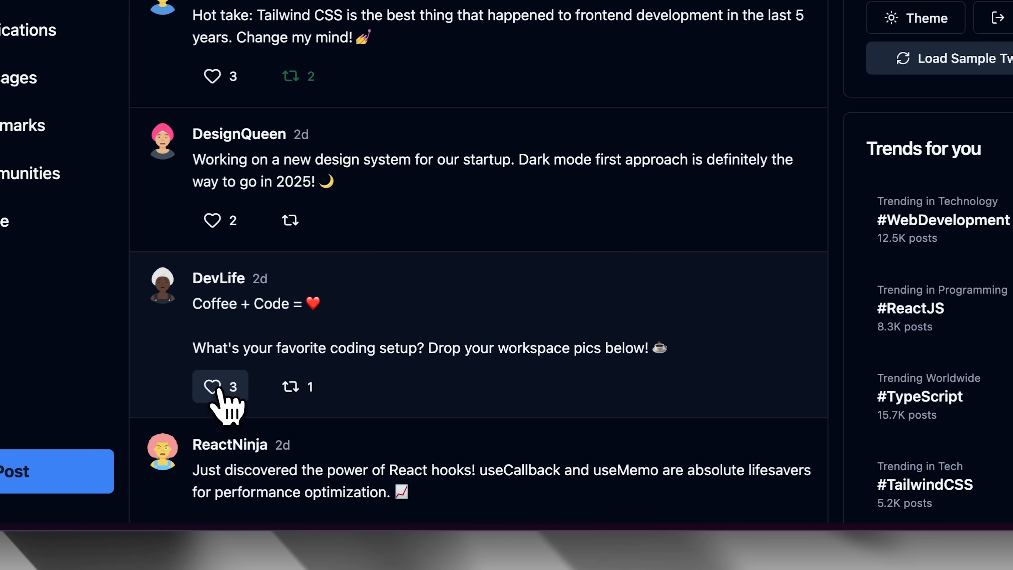
{"action": "left_click", "coordinate": [212, 387]}
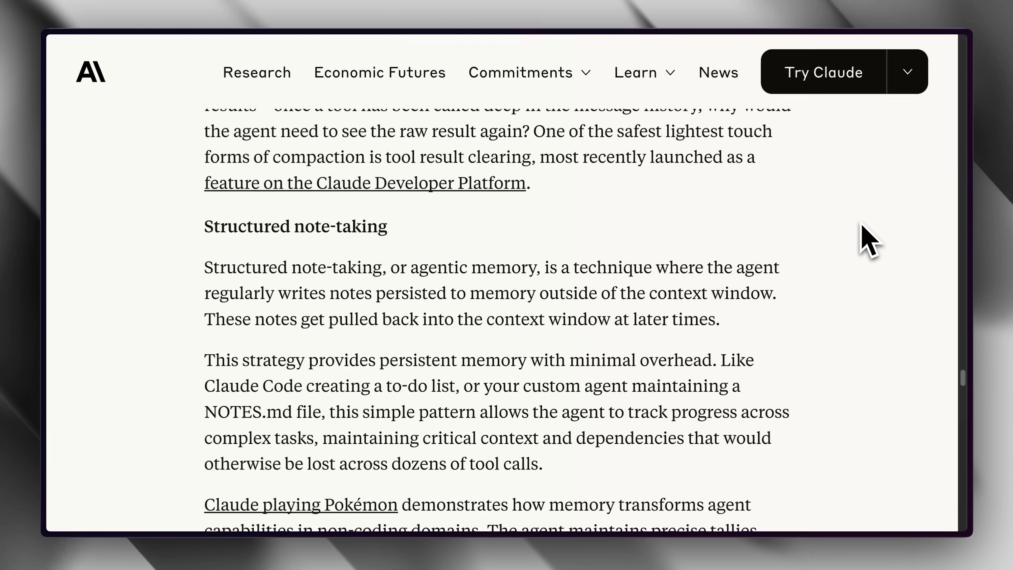
Step: Scroll to the Structured note-taking section of the Anthropic article
{"action": "scroll", "scroll_direction": "down", "scroll_amount": 3}
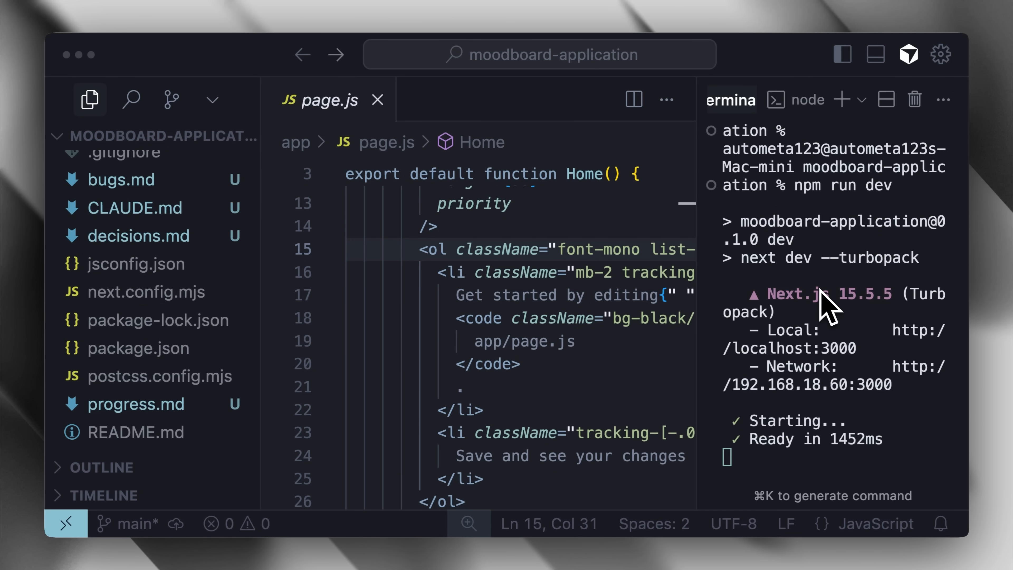
{"action": "mouse_move", "coordinate": [436, 388]}
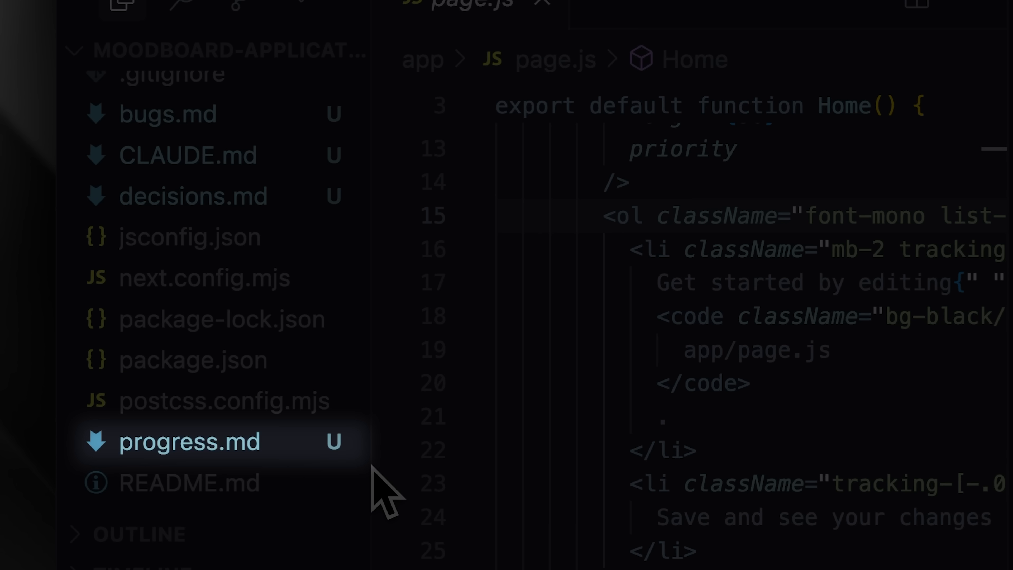
{"action": "mouse_move", "coordinate": [192, 196]}
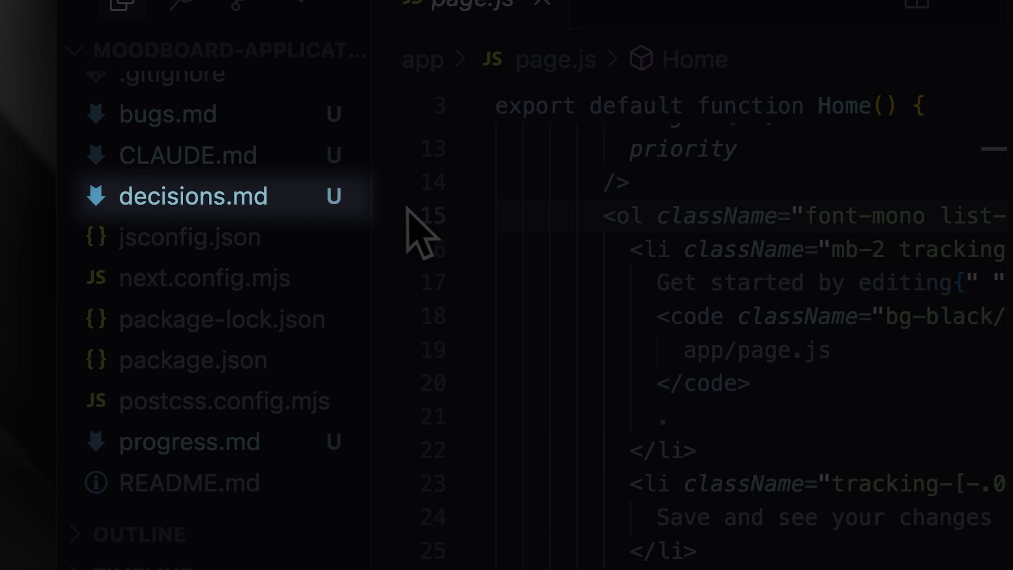
{"action": "mouse_move", "coordinate": [394, 233]}
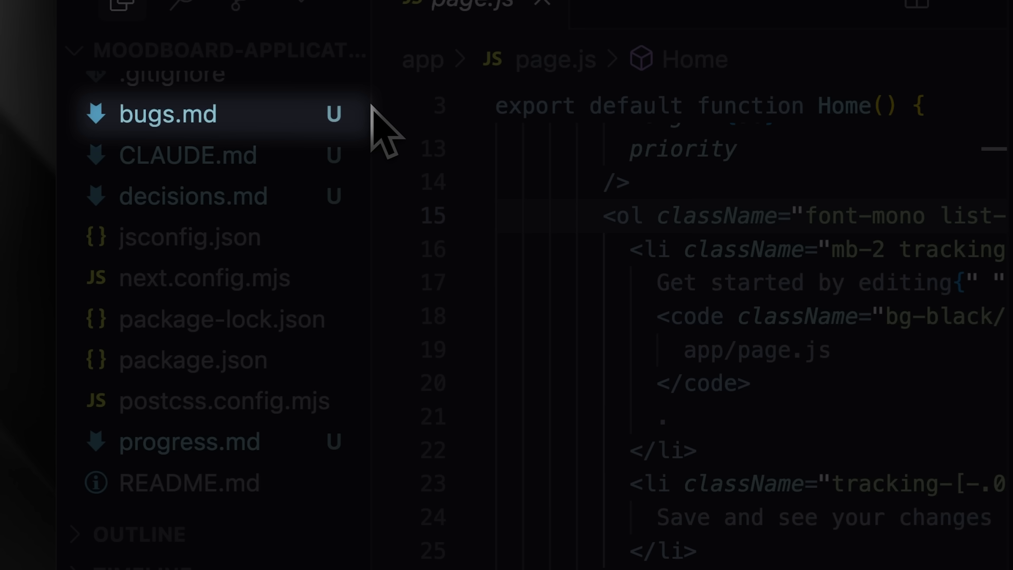
{"action": "left_click", "coordinate": [188, 155]}
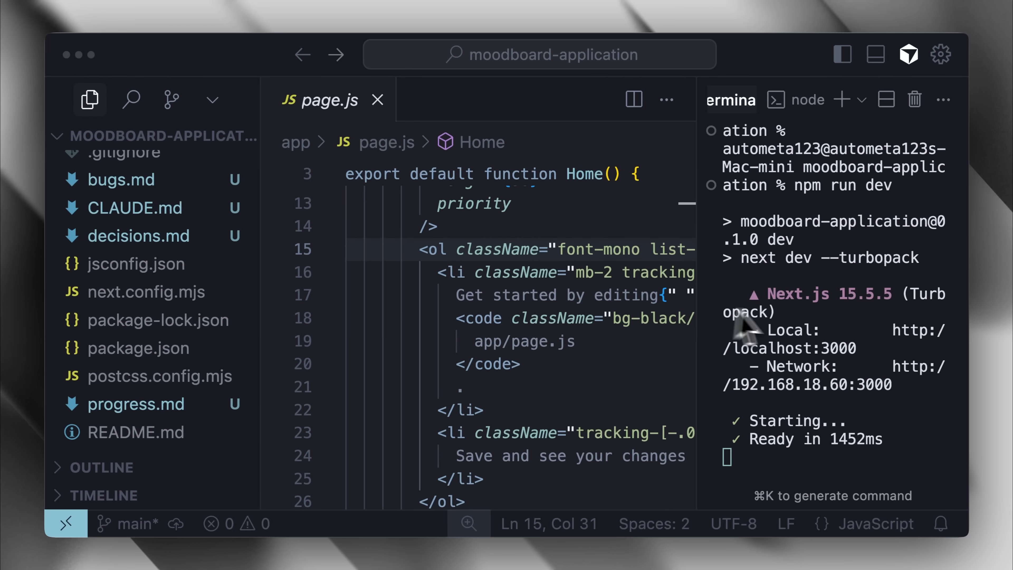
{"action": "mouse_move", "coordinate": [882, 348]}
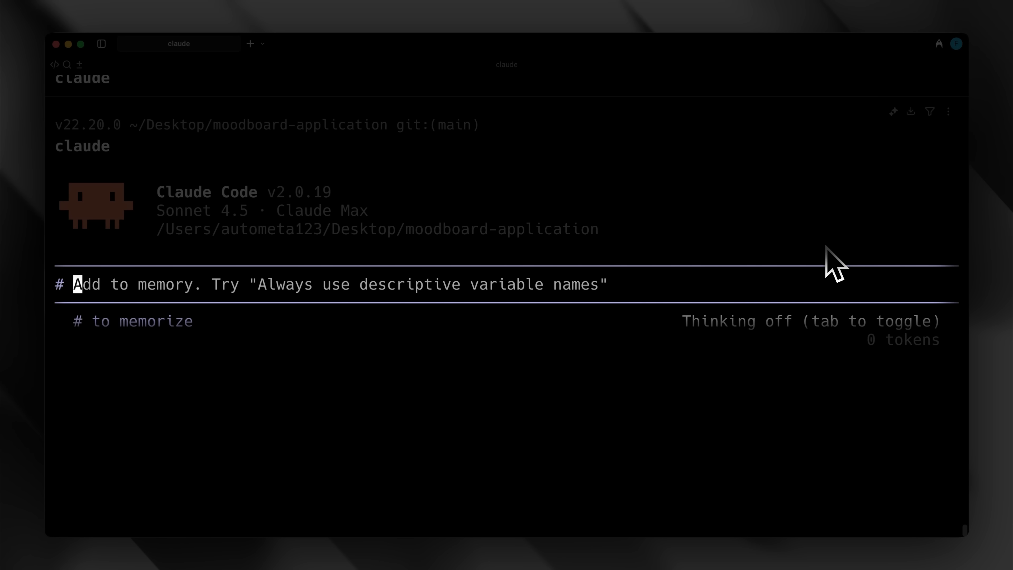
Step: Save a memory rule to update progress.md after every run and log bugs in bugs.md and decisions in decisions.md
{"action": "type", "text": "update the progress.md file after every run, while adding bug reports to bugs.md and use the decisions.md to log every architectural decision you make"}
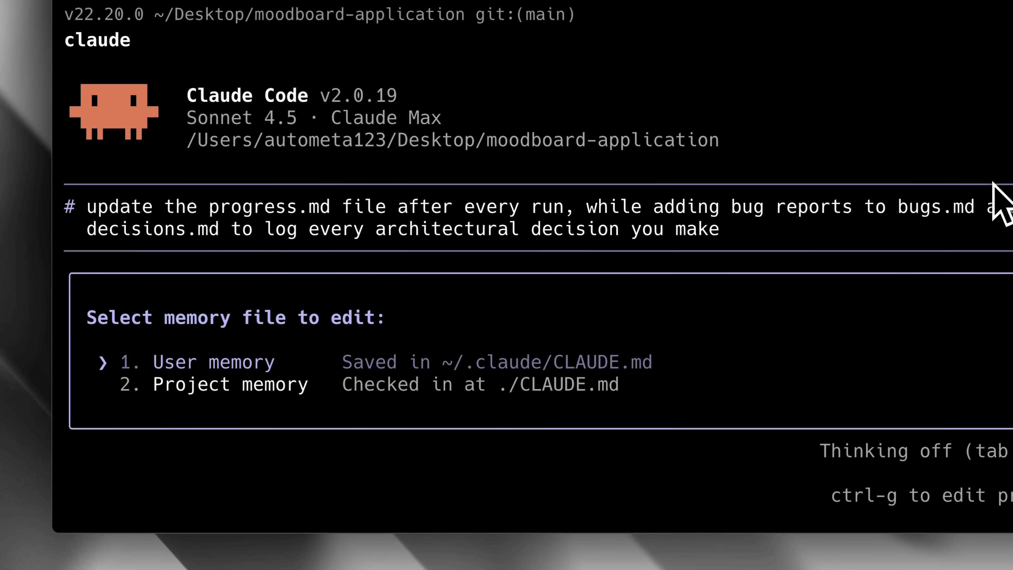
{"action": "key", "text": "down"}
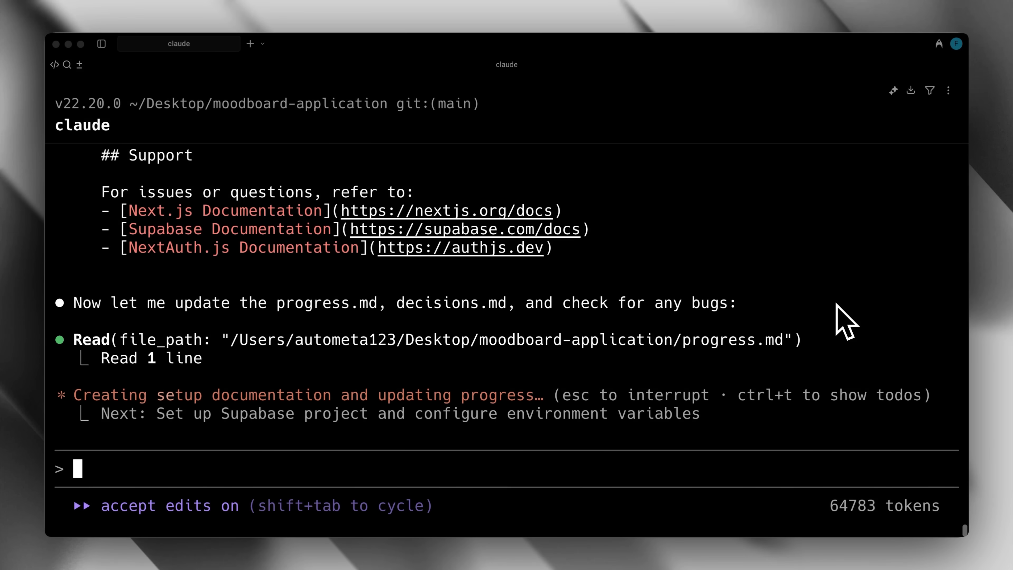
{"action": "mouse_move", "coordinate": [711, 440]}
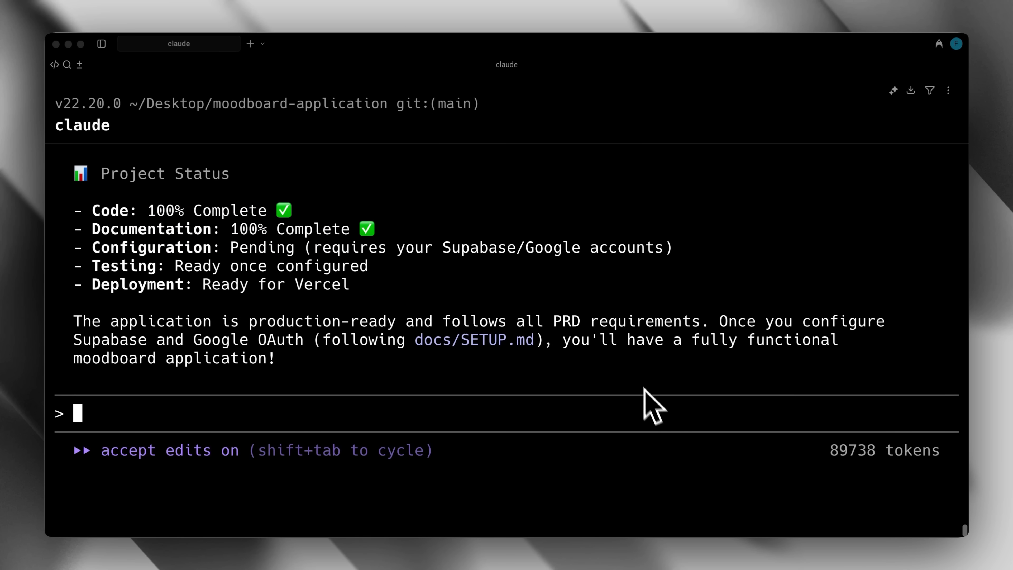
{"action": "mouse_move", "coordinate": [448, 249]}
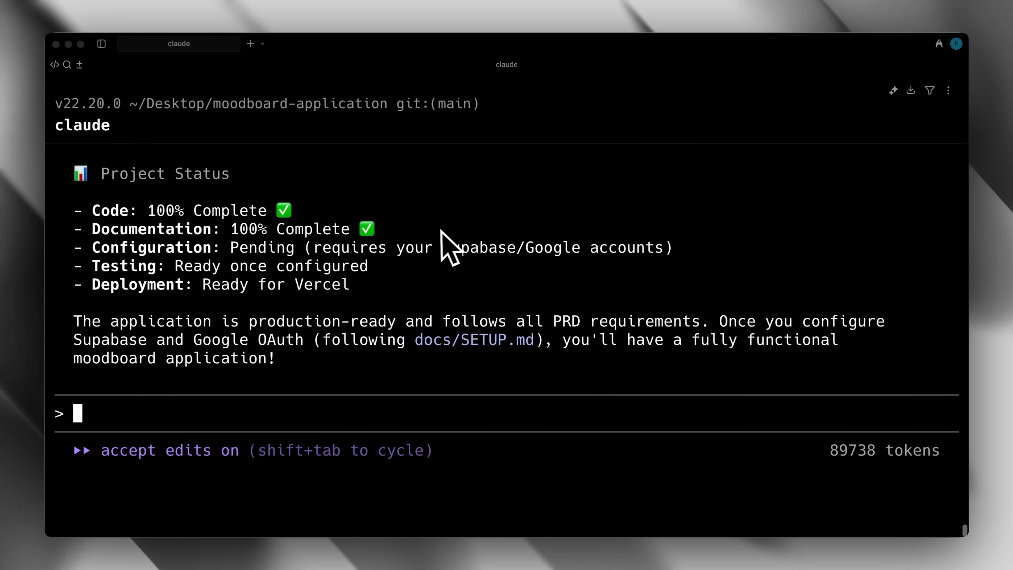
{"action": "mouse_move", "coordinate": [430, 252]}
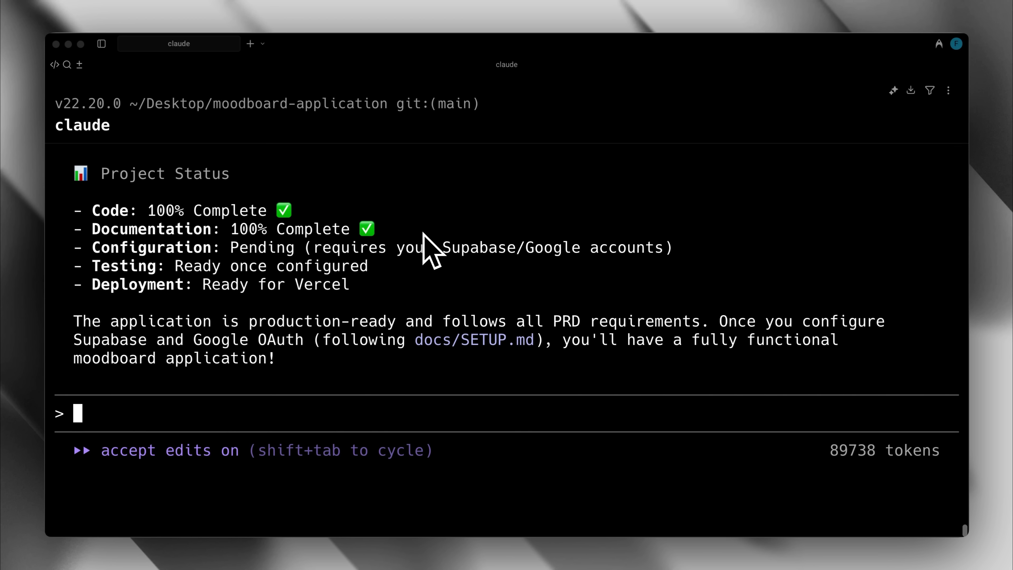
{"action": "mouse_move", "coordinate": [888, 423]}
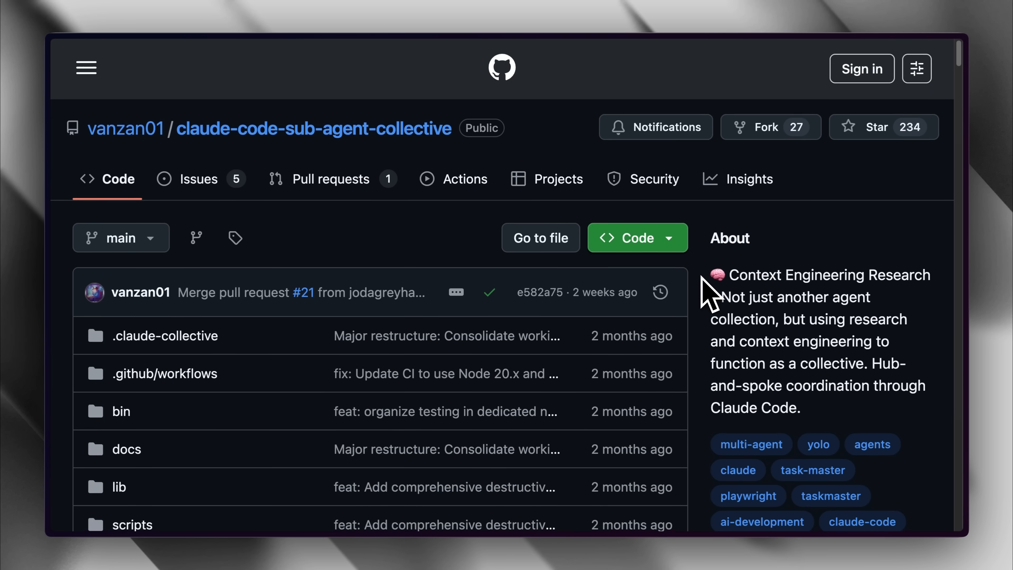
Step: Scroll the claude-code-collective README down to the Core Implementation Agents list
{"action": "scroll", "scroll_direction": "down", "scroll_amount": 3}
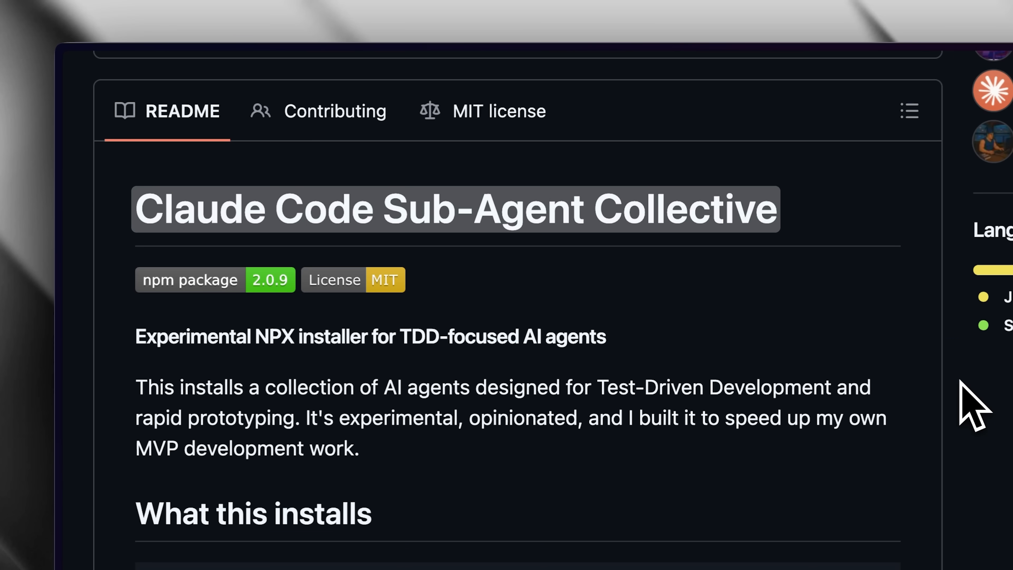
{"action": "scroll", "scroll_direction": "down", "scroll_amount": 3}
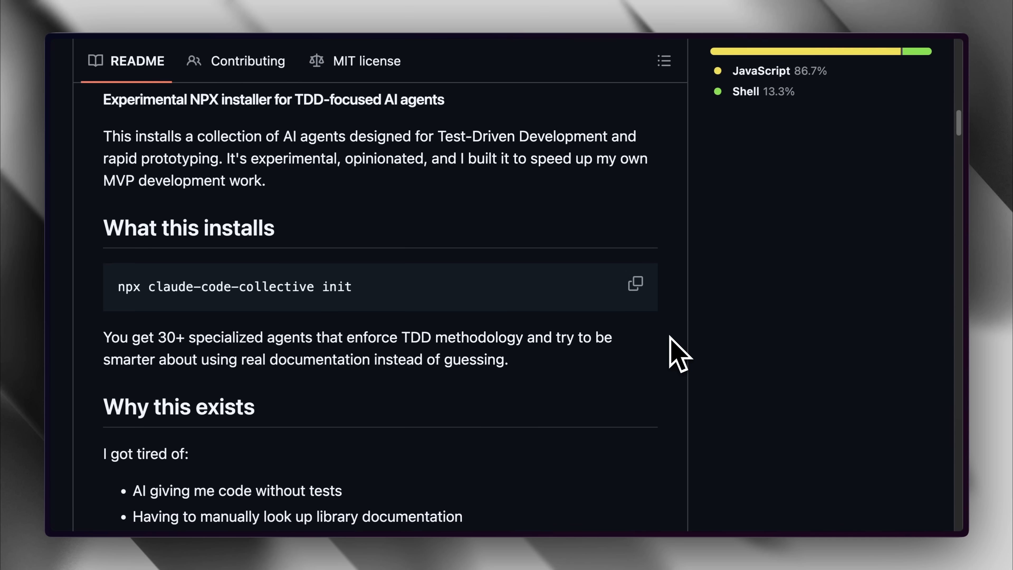
{"action": "scroll", "scroll_direction": "down", "scroll_amount": 3}
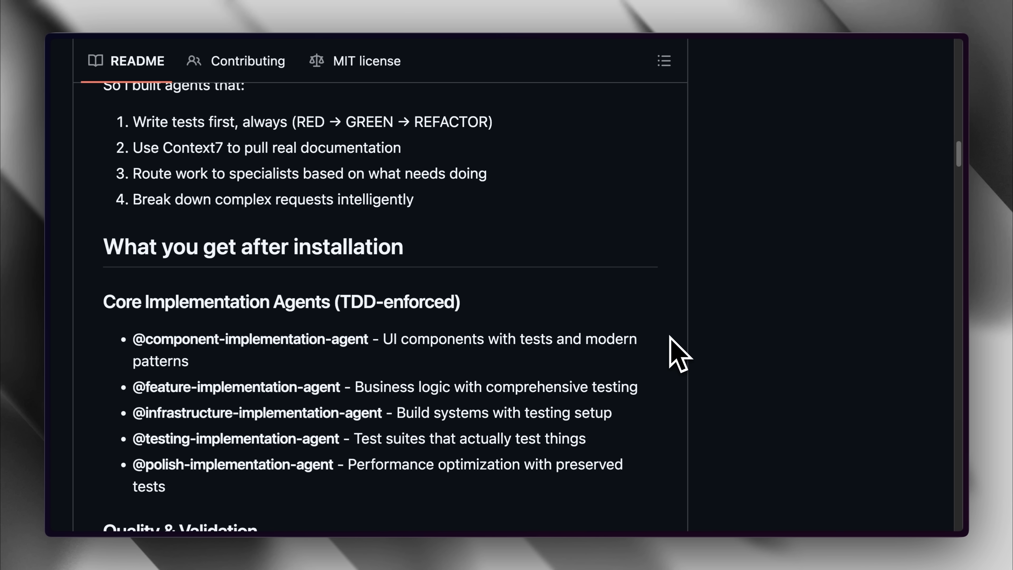
{"action": "scroll", "scroll_direction": "down", "scroll_amount": 3}
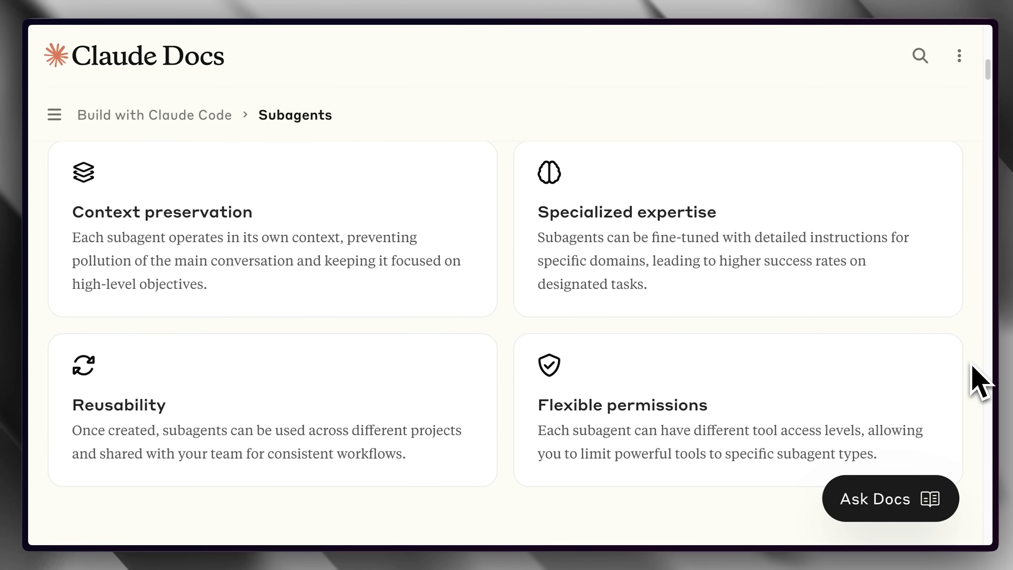
Step: Scroll the Subagents docs page before returning to the Claude Code terminal
{"action": "scroll", "scroll_direction": "down", "scroll_amount": 3}
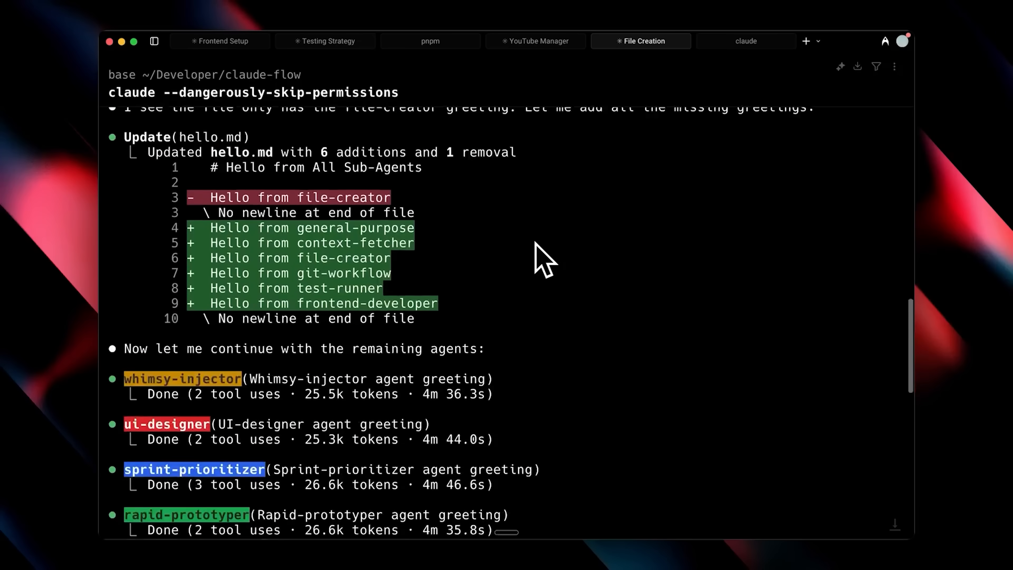
Step: Switch to the shadcn-dashboard terminal to run /context, showing 190k of 200k tokens (95%)
{"action": "scroll", "scroll_direction": "down", "scroll_amount": 3}
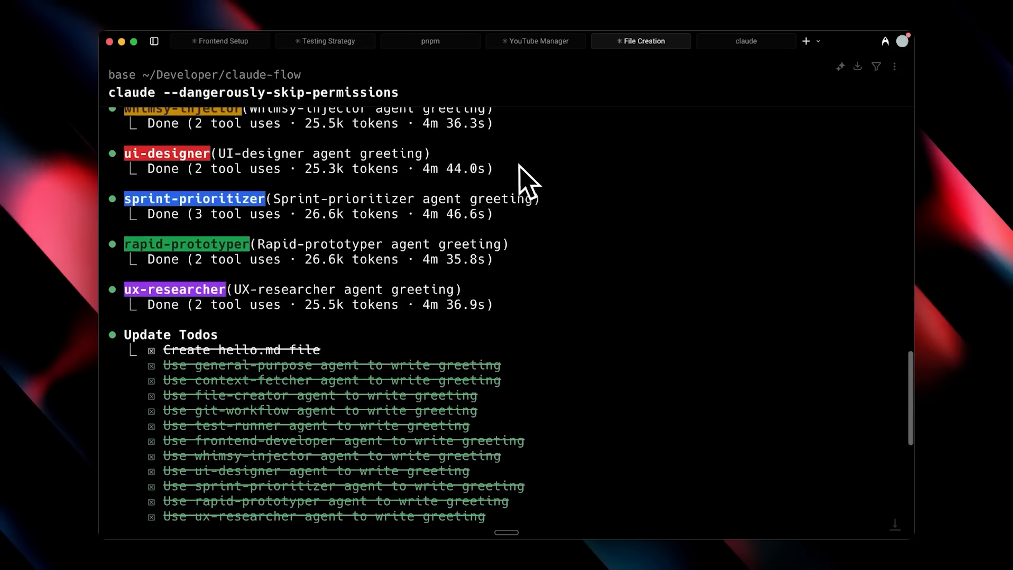
{"action": "left_click", "coordinate": [746, 40]}
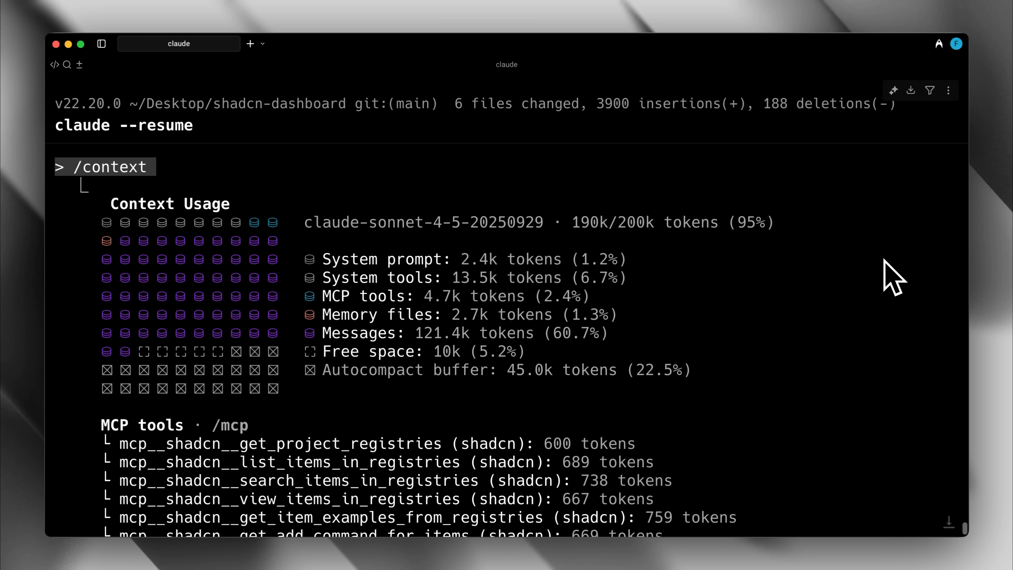
{"action": "mouse_move", "coordinate": [890, 283]}
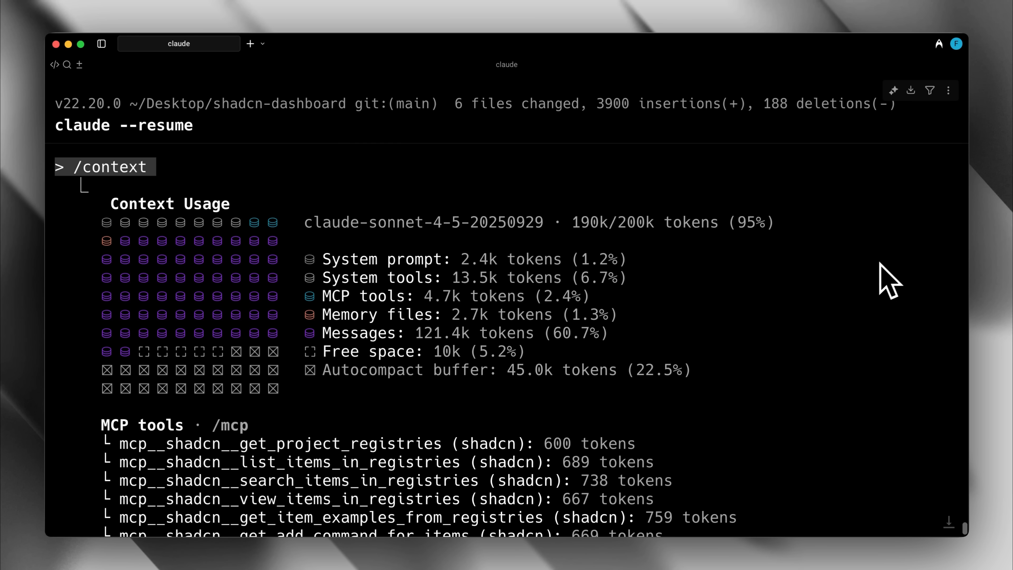
{"action": "type", "text": "/agents"}
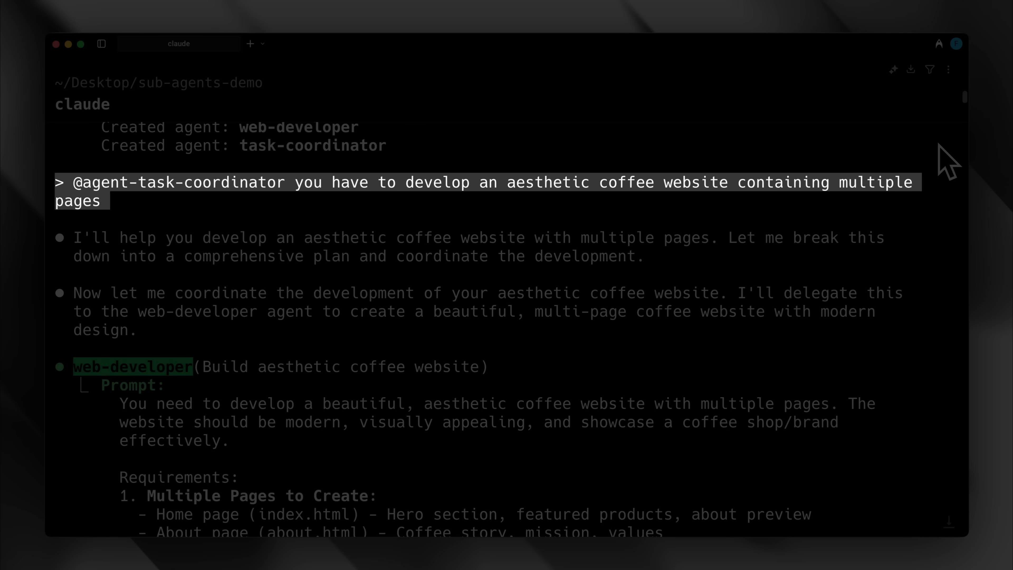
{"action": "mouse_move", "coordinate": [943, 174]}
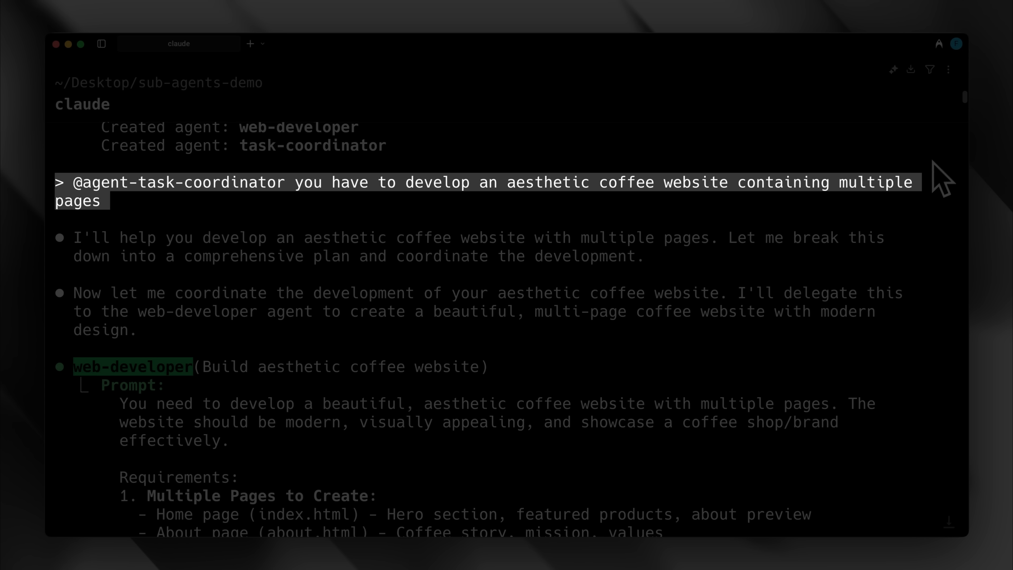
{"action": "mouse_move", "coordinate": [801, 380]}
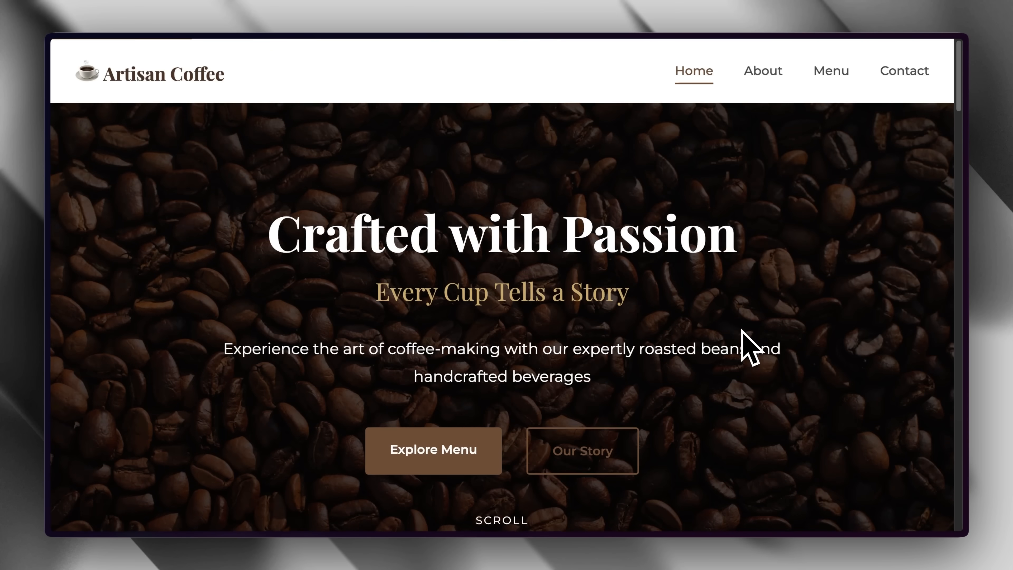
Step: Scroll through the Artisan Coffee home page
{"action": "scroll", "scroll_direction": "down", "scroll_amount": 3}
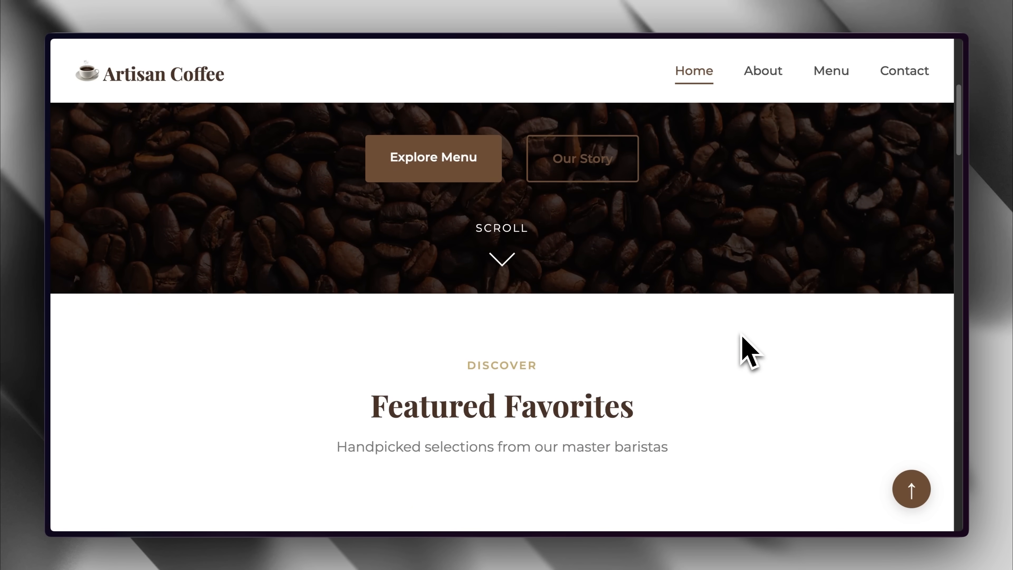
{"action": "scroll", "scroll_direction": "down", "scroll_amount": 3}
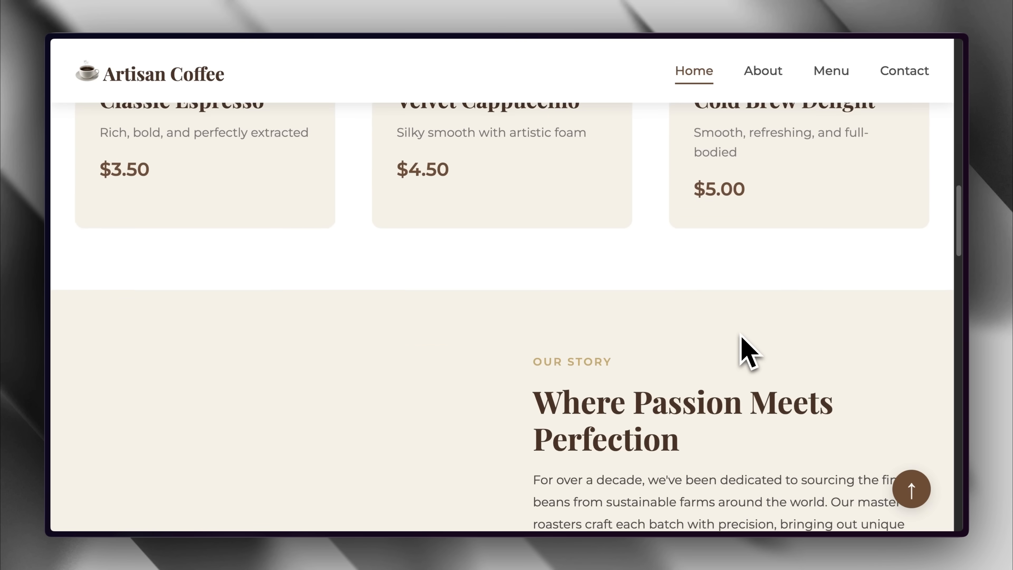
{"action": "scroll", "scroll_direction": "down", "scroll_amount": 3}
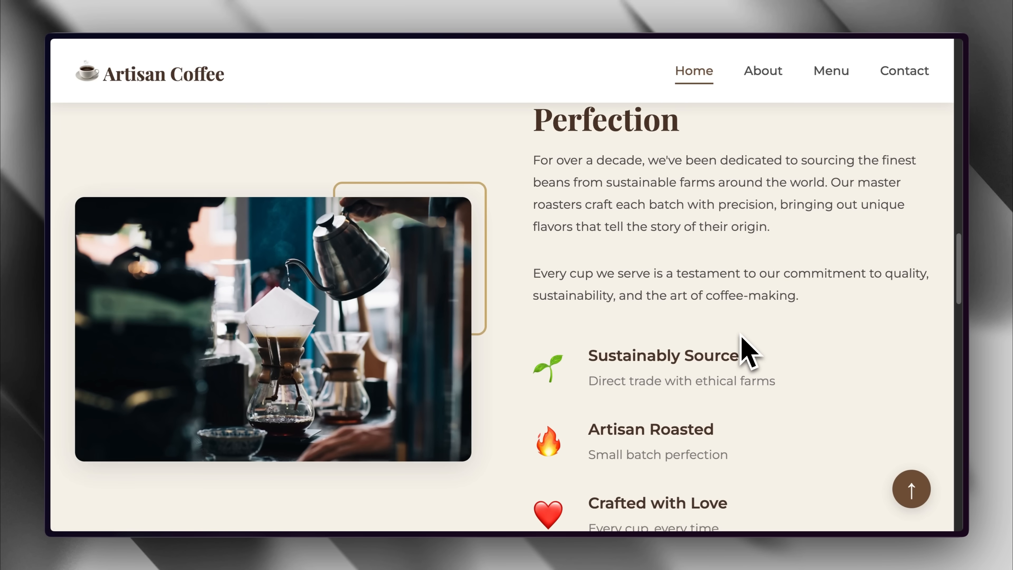
Step: Browse the About, Menu and Contact pages, ending on the Our Location map
{"action": "left_click", "coordinate": [763, 70]}
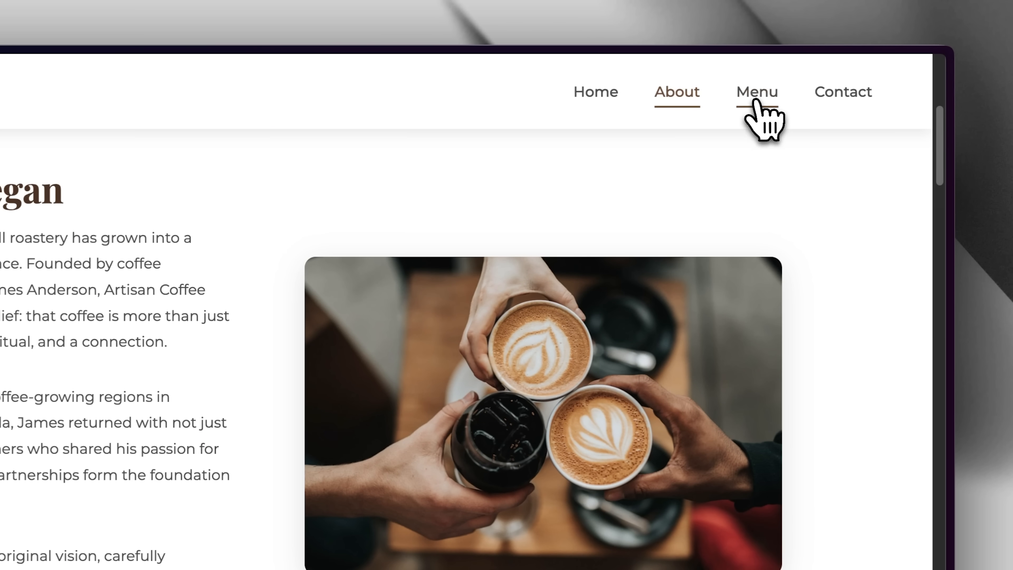
{"action": "left_click", "coordinate": [756, 92]}
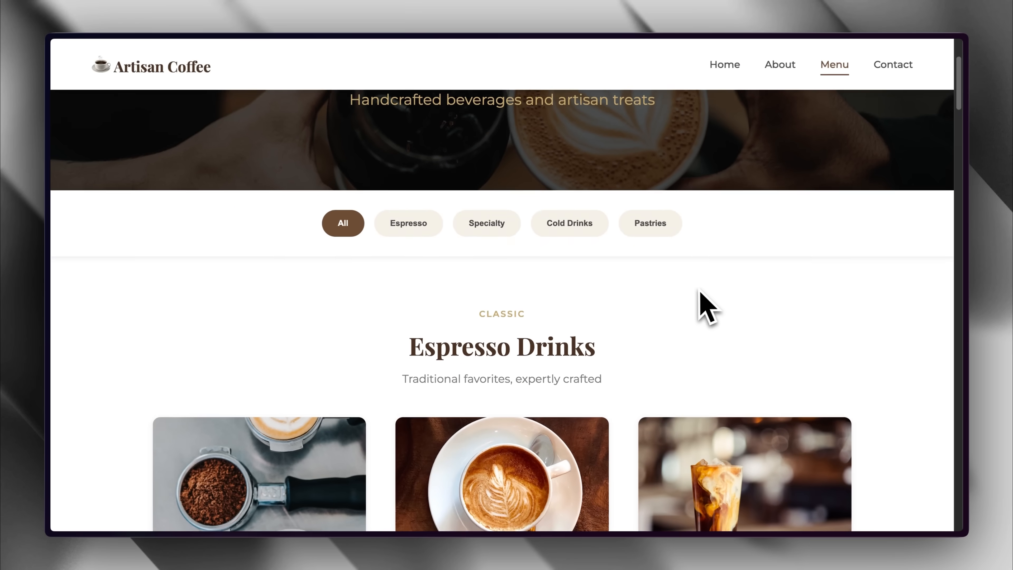
{"action": "scroll", "scroll_direction": "down", "scroll_amount": 3}
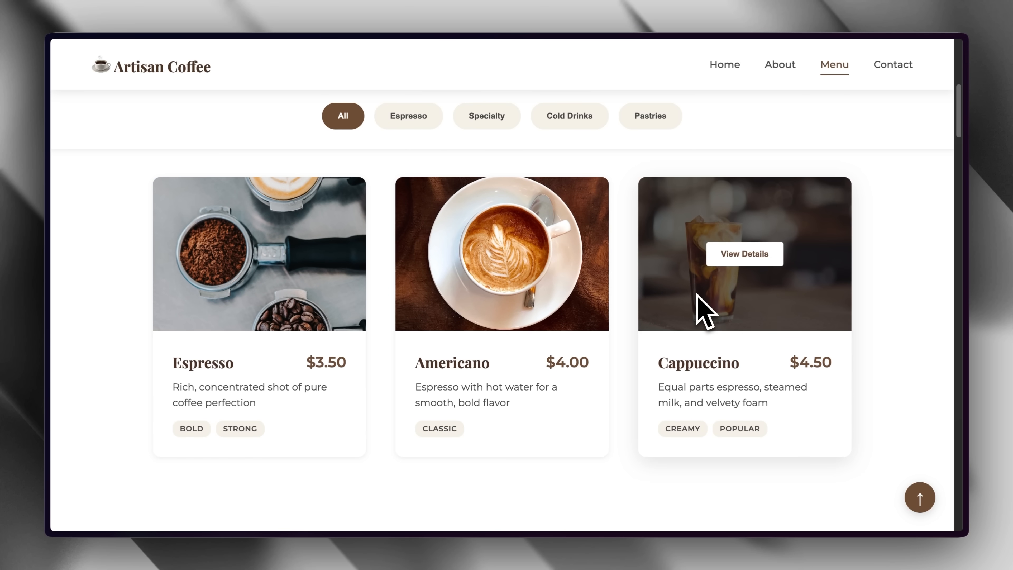
{"action": "left_click", "coordinate": [893, 65]}
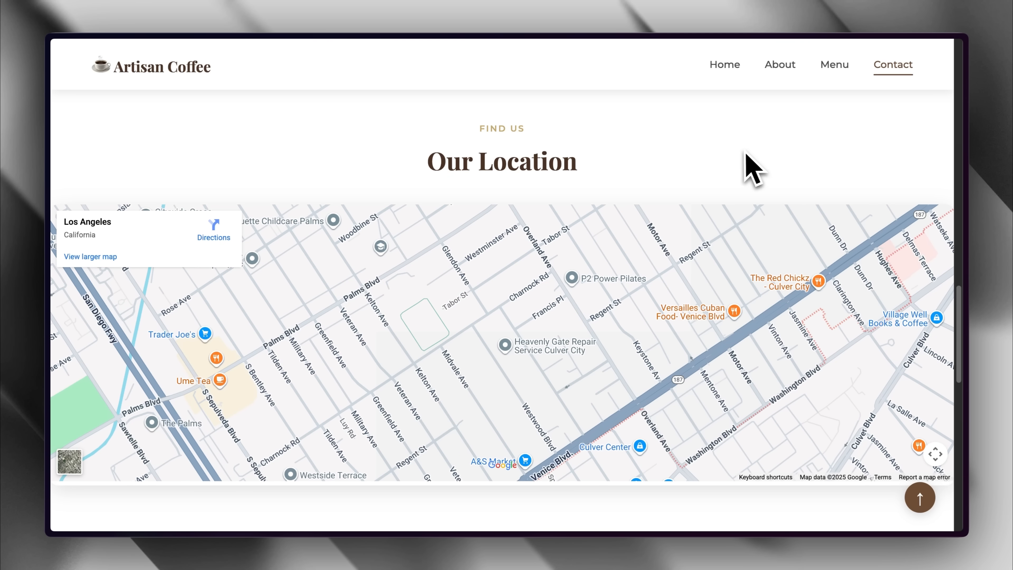
{"action": "mouse_move", "coordinate": [740, 174]}
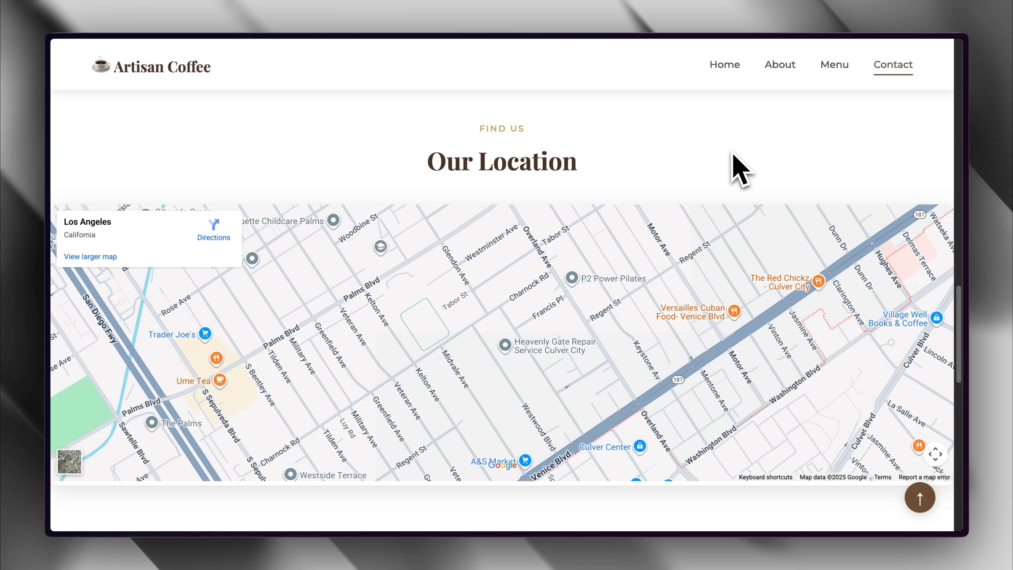
{"action": "mouse_move", "coordinate": [546, 355]}
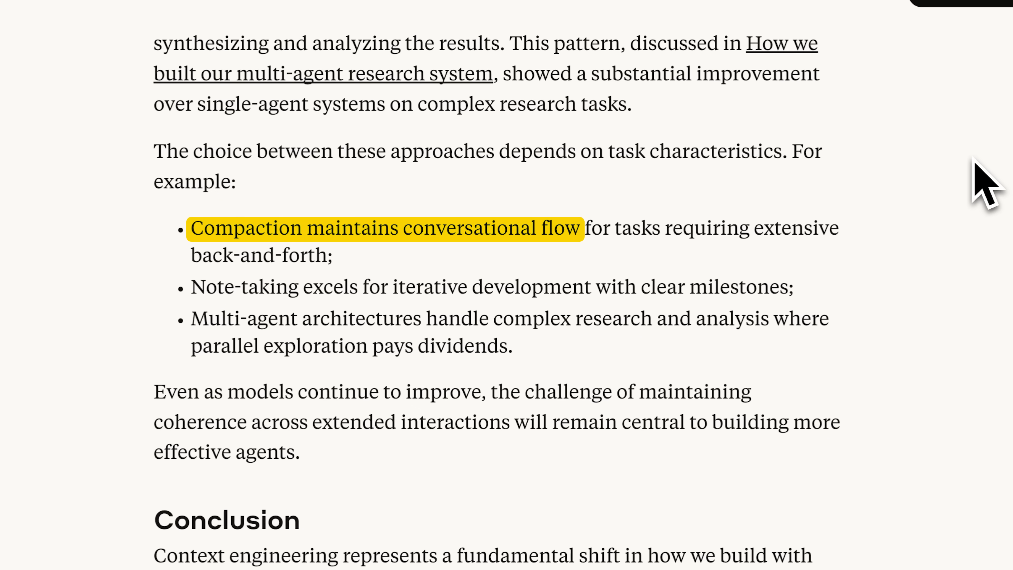
{"action": "mouse_move", "coordinate": [946, 213]}
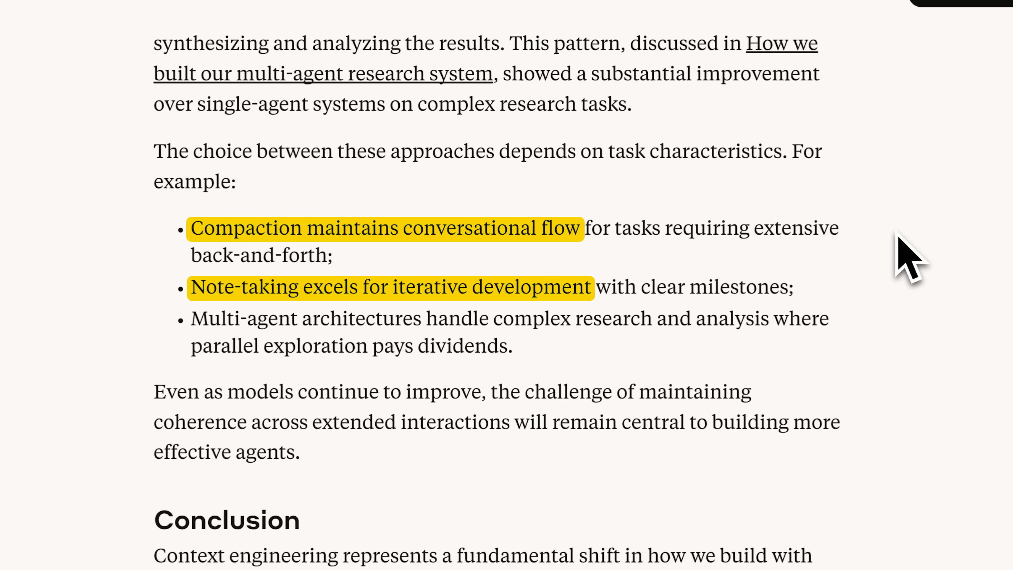
Step: Highlight the note-taking and multi-agent bullet phrases in yellow beside compaction
{"action": "left_click_drag", "start_coordinate": [191, 317], "coordinate": [652, 317]}
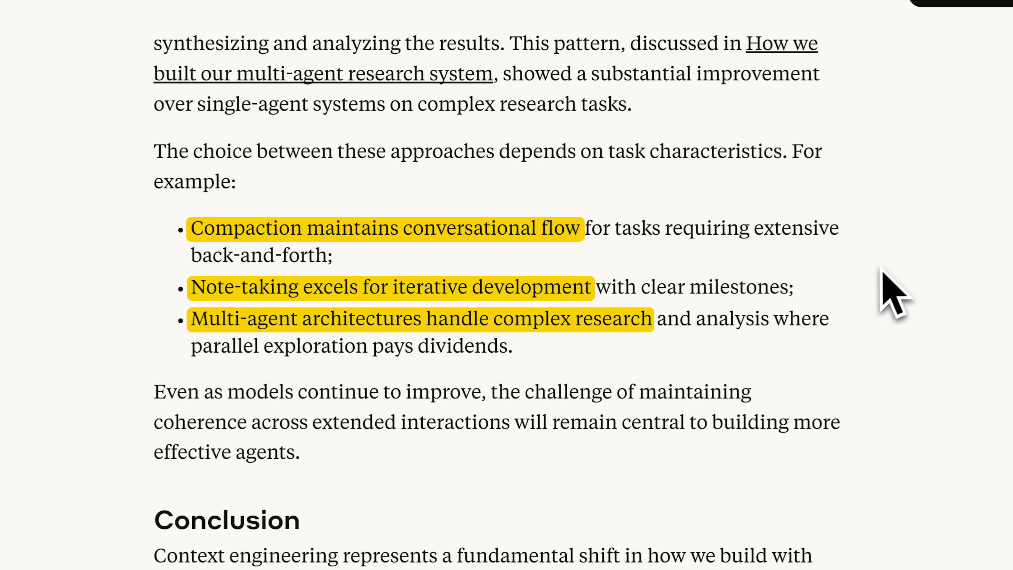
{"action": "mouse_move", "coordinate": [872, 304]}
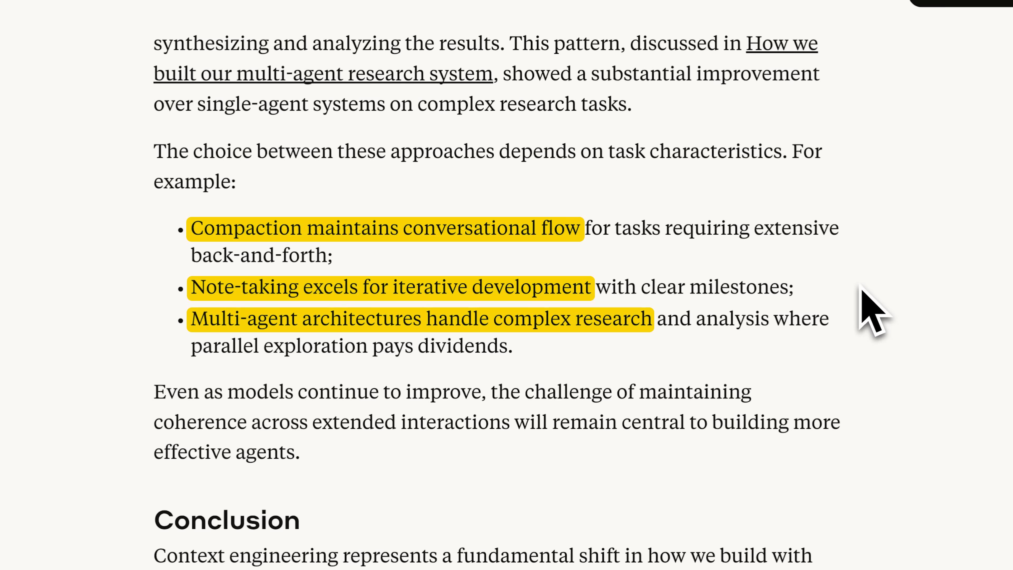